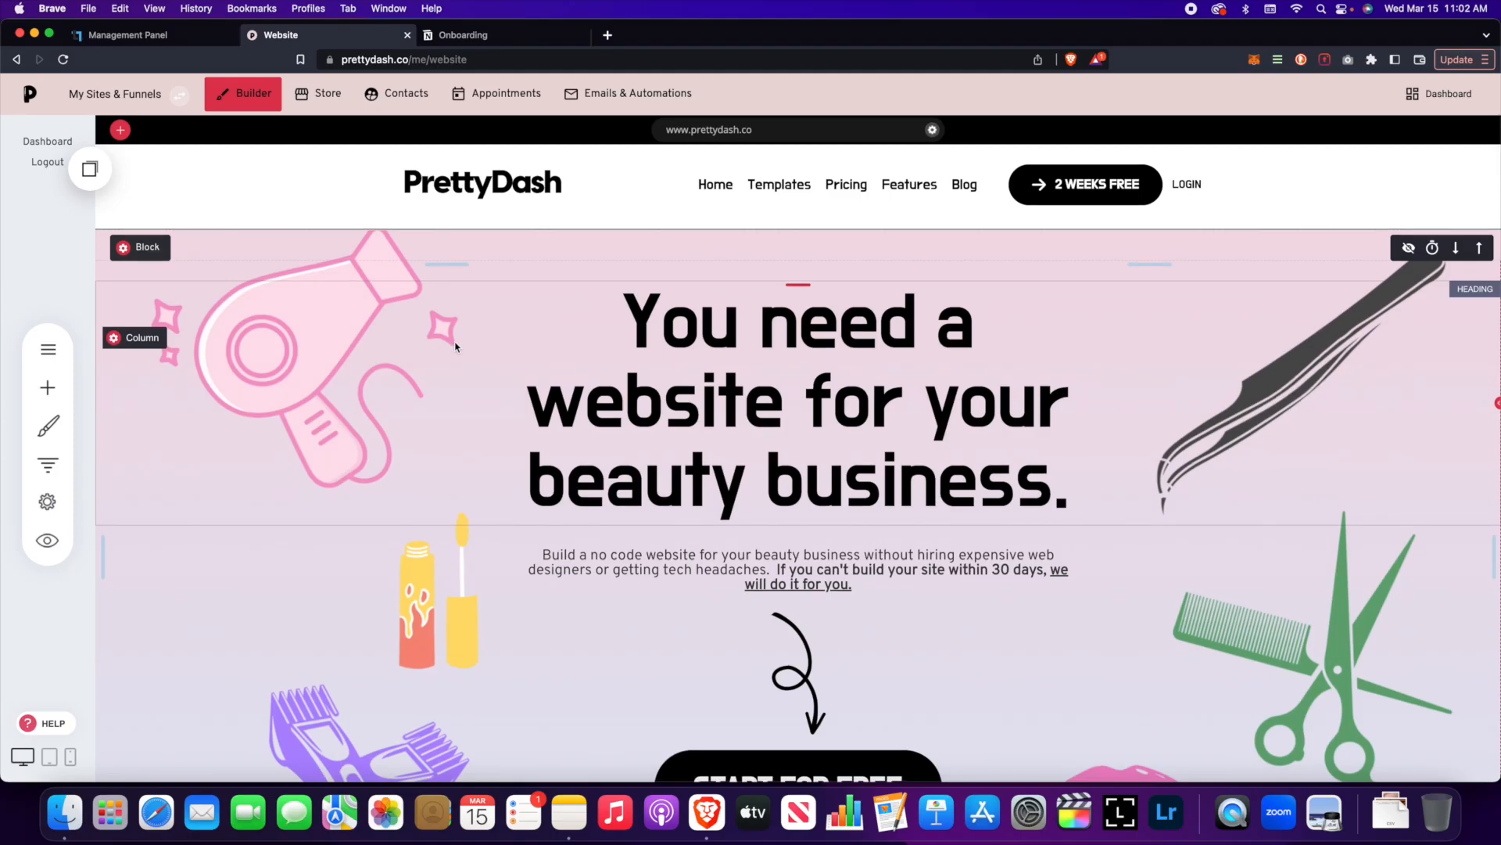
mouse_move(212, 374)
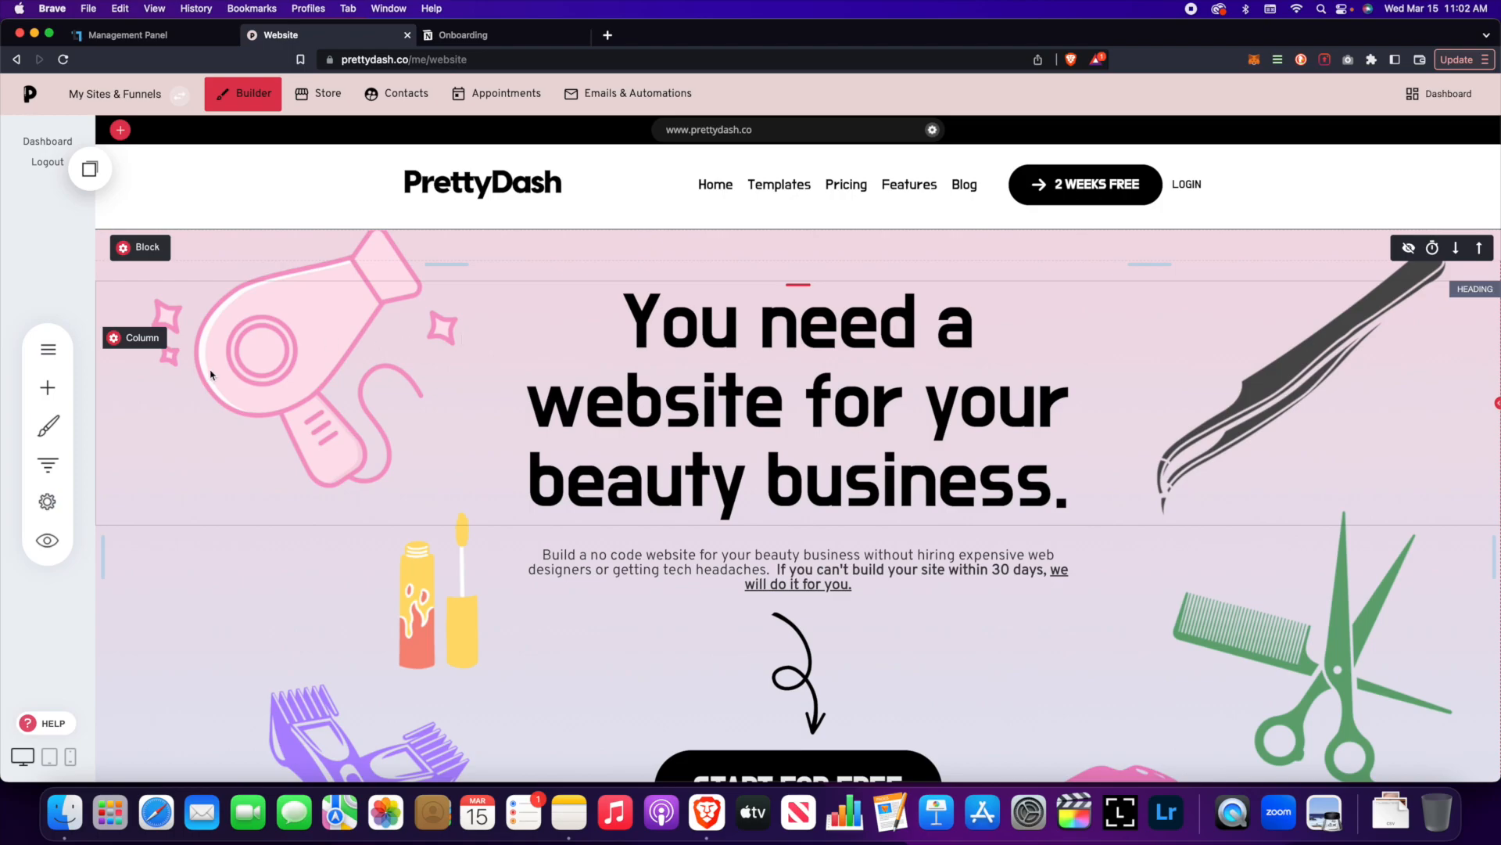
mouse_move(283, 355)
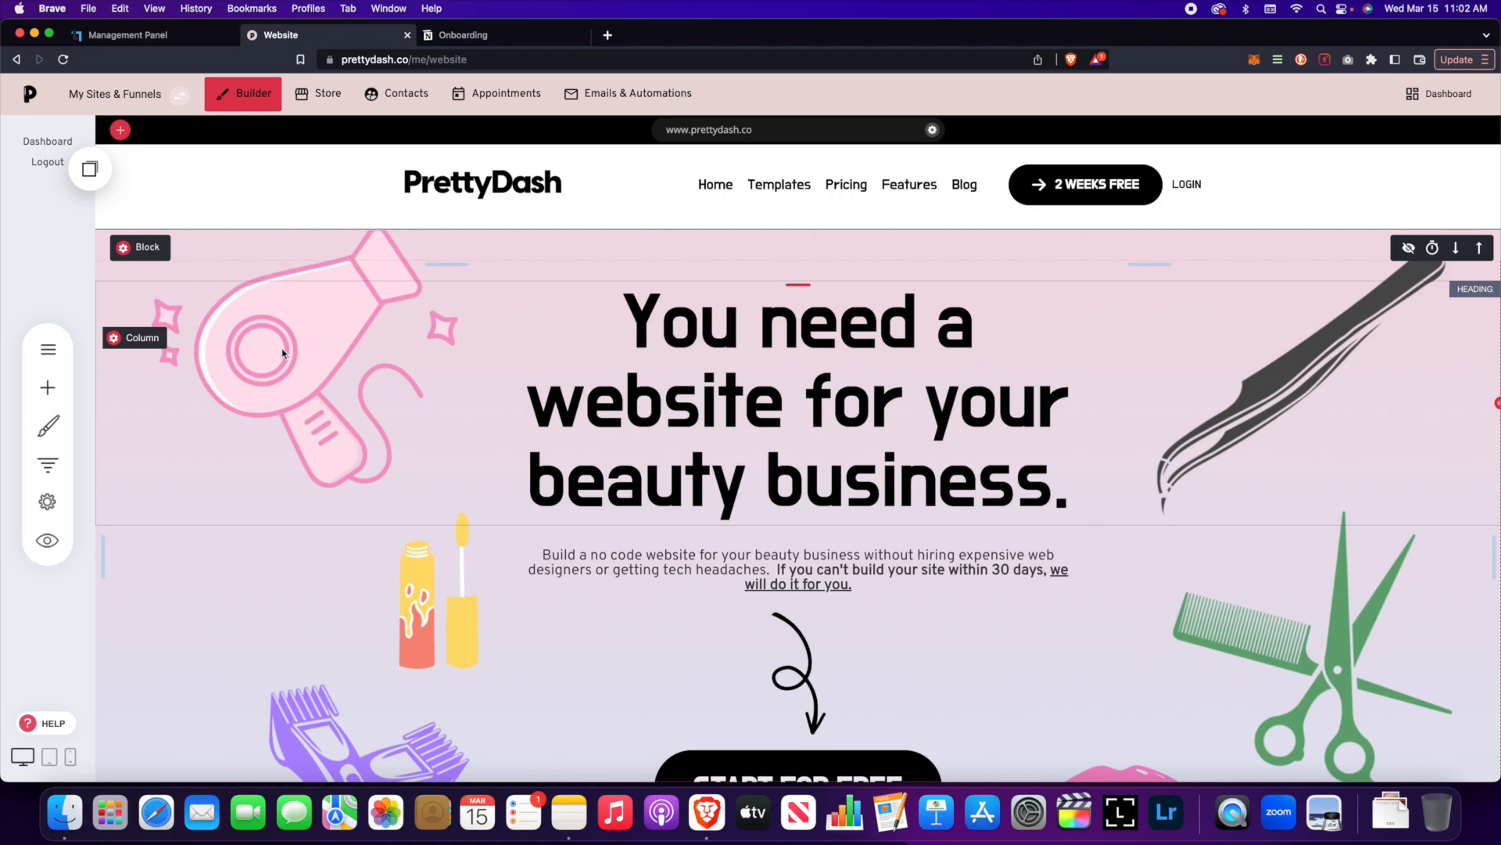
mouse_move(305, 375)
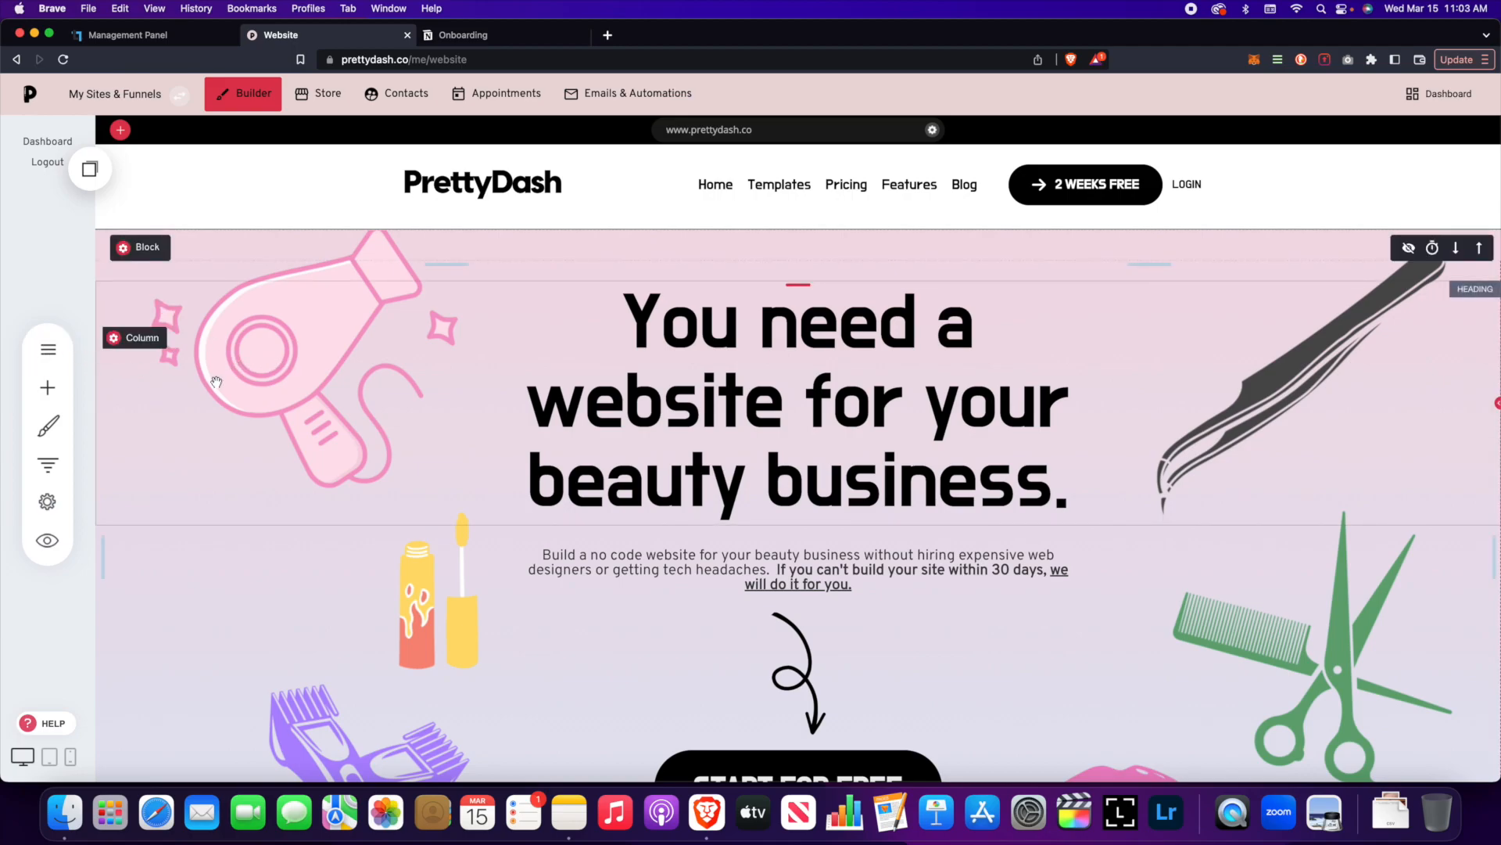
mouse_move(224, 372)
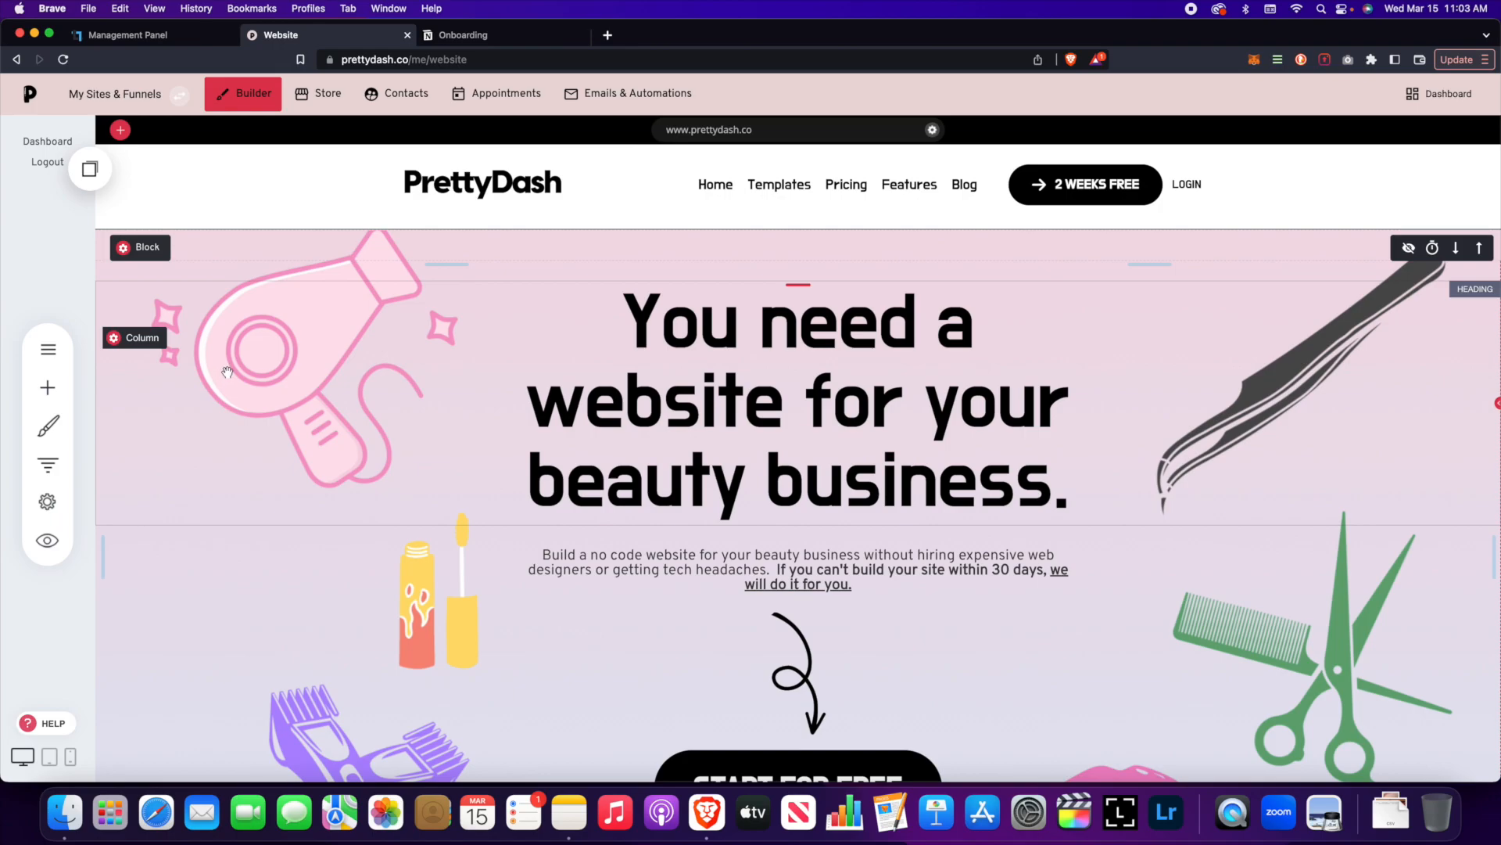
mouse_move(242, 370)
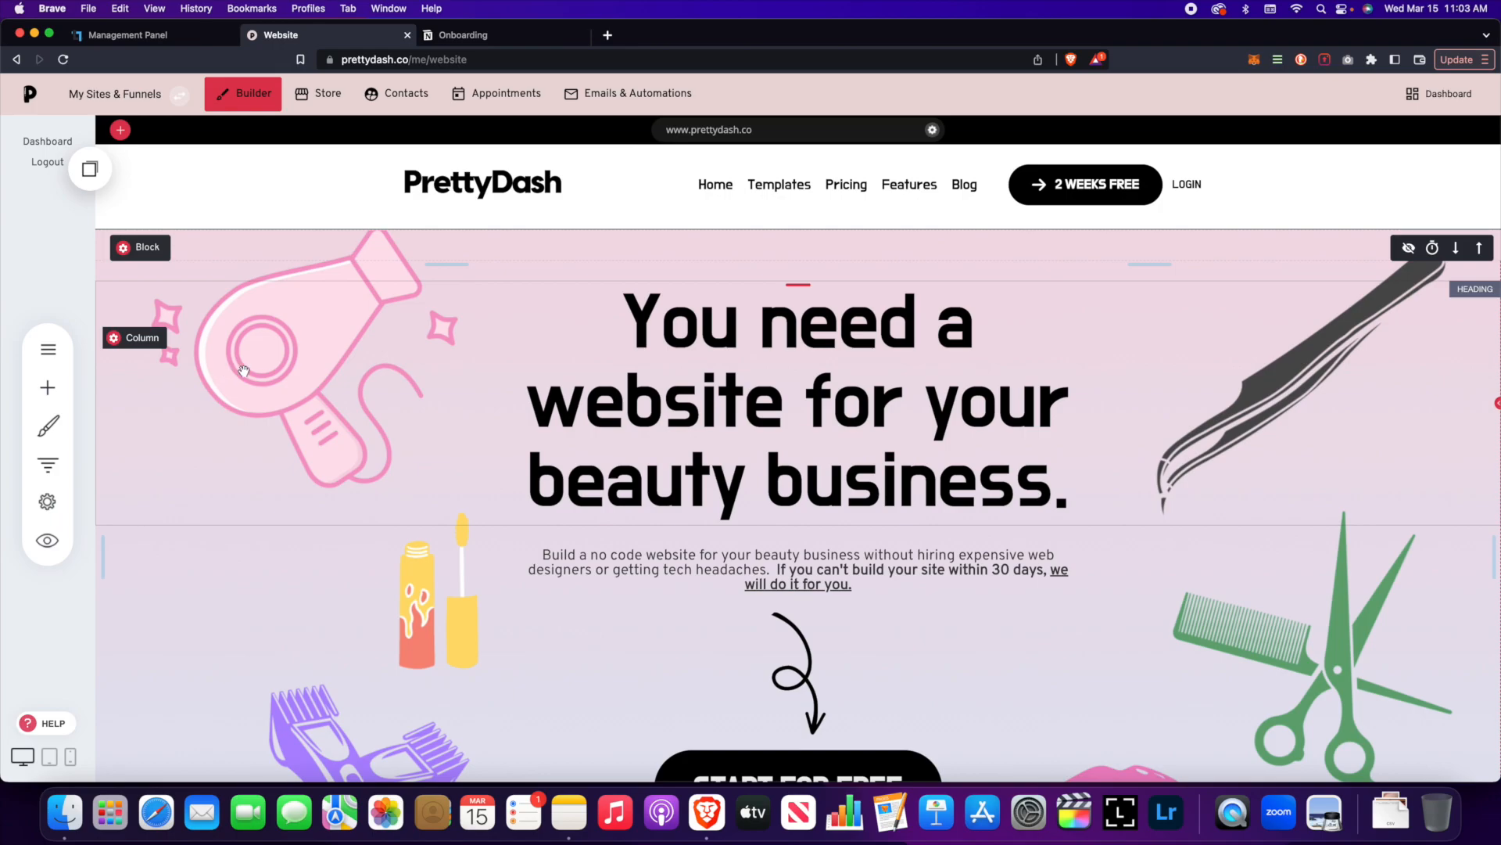
mouse_move(291, 374)
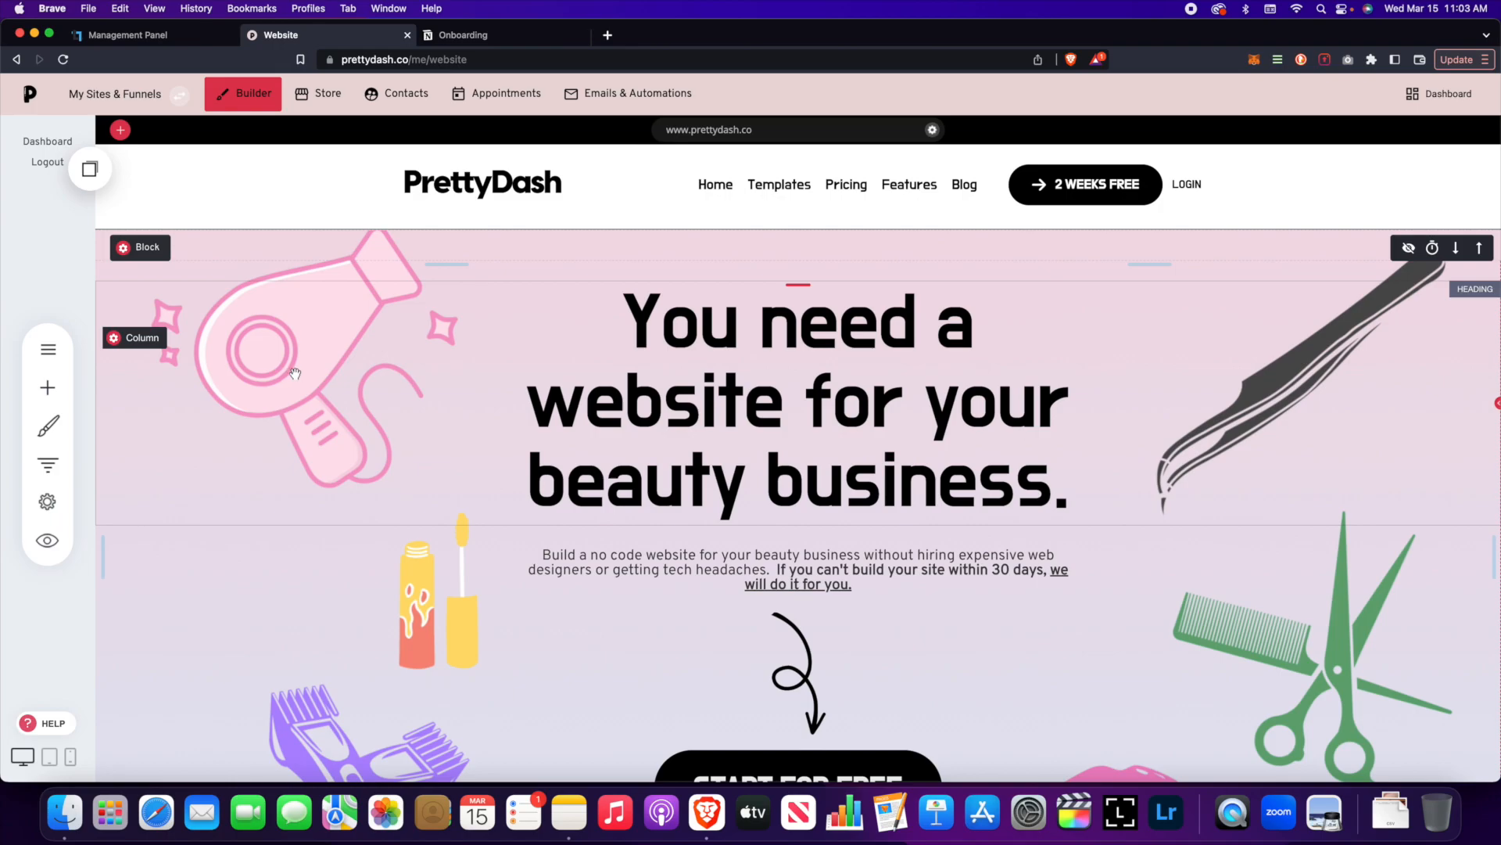
mouse_move(344, 400)
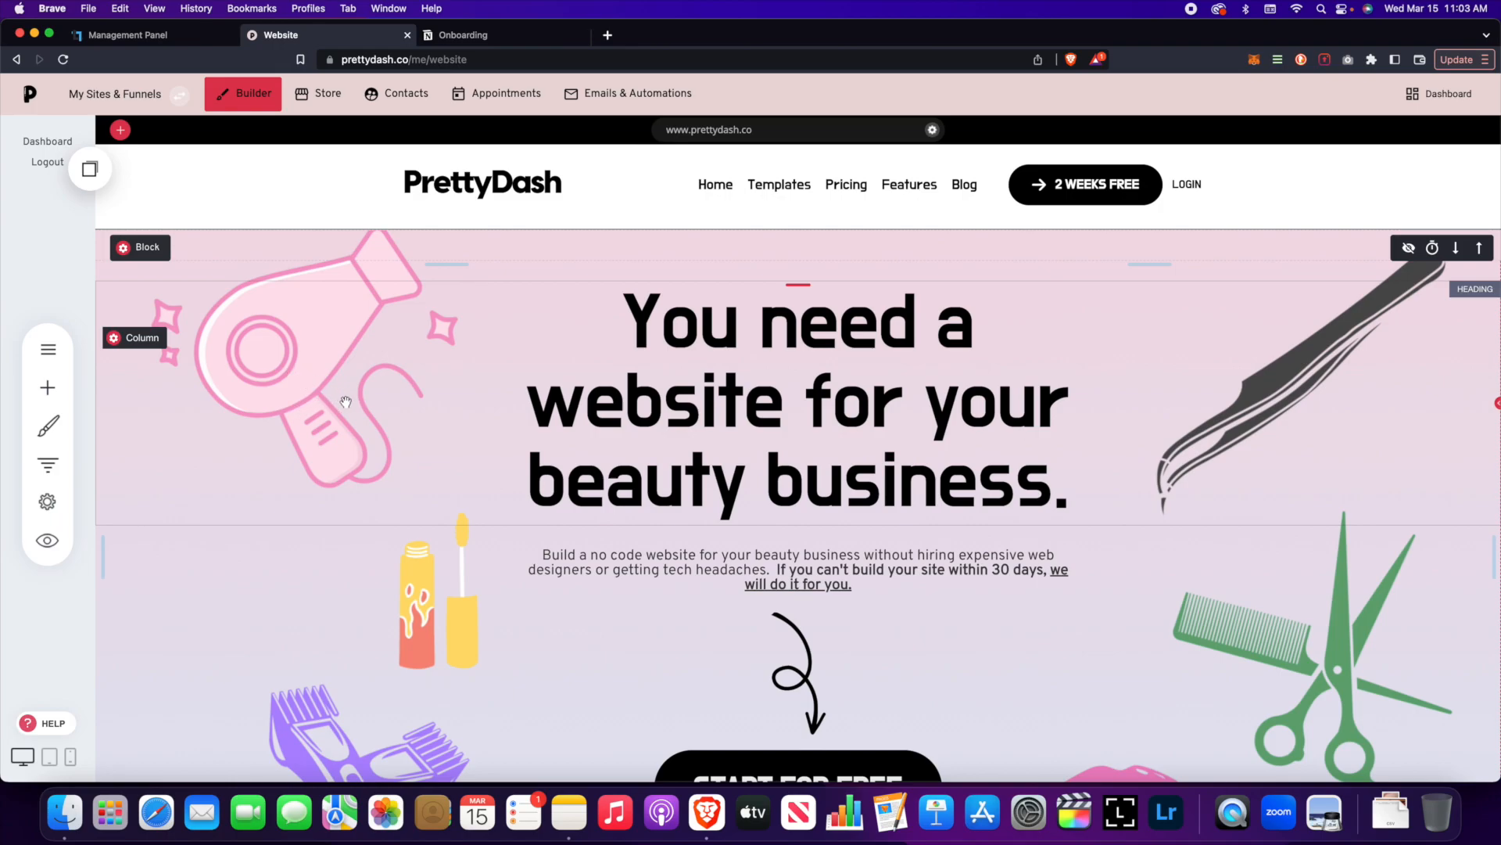
mouse_move(430, 393)
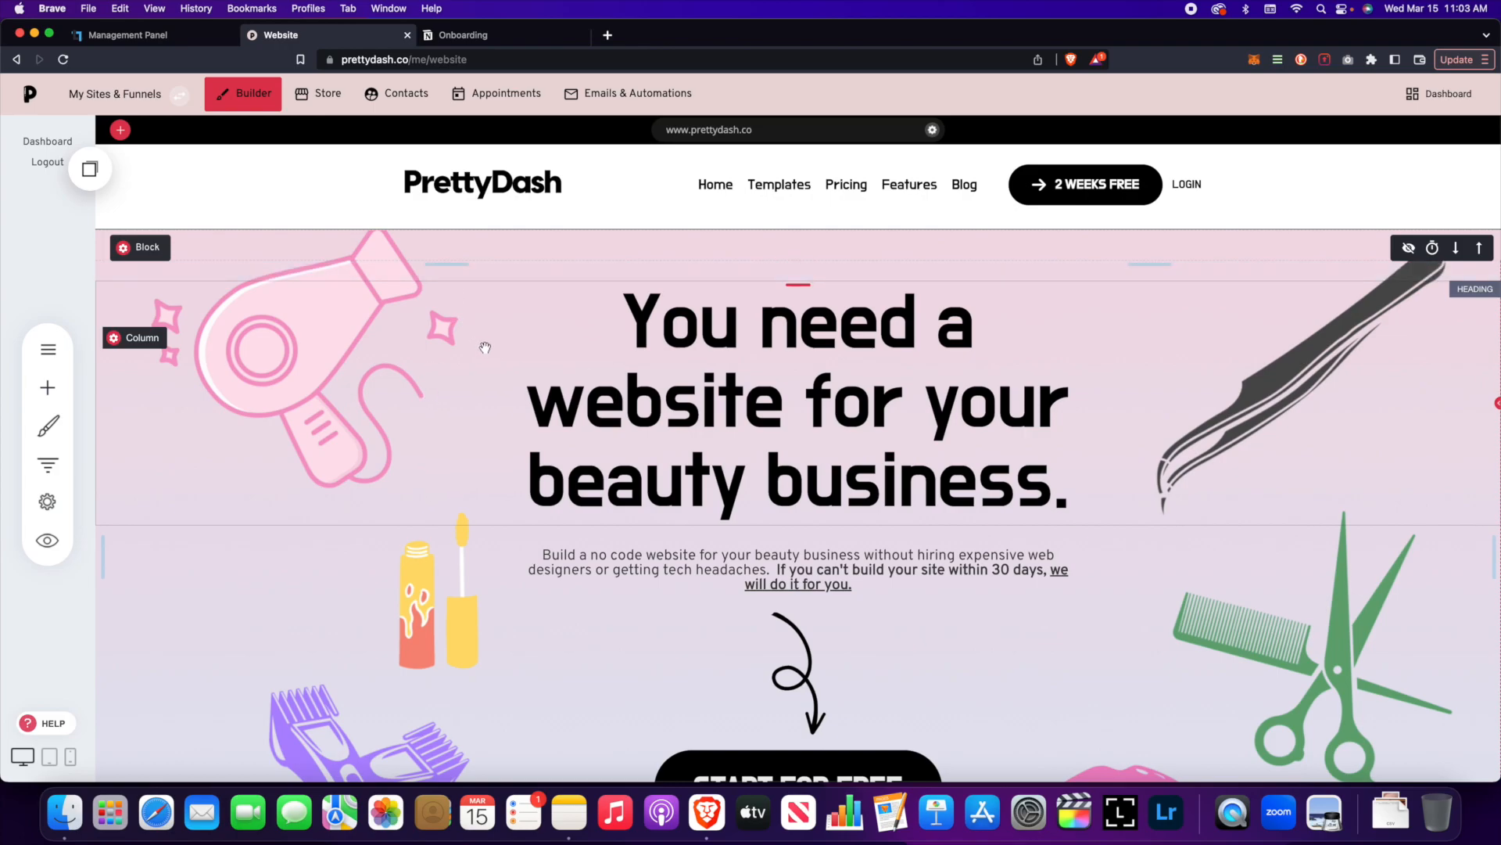
mouse_move(469, 339)
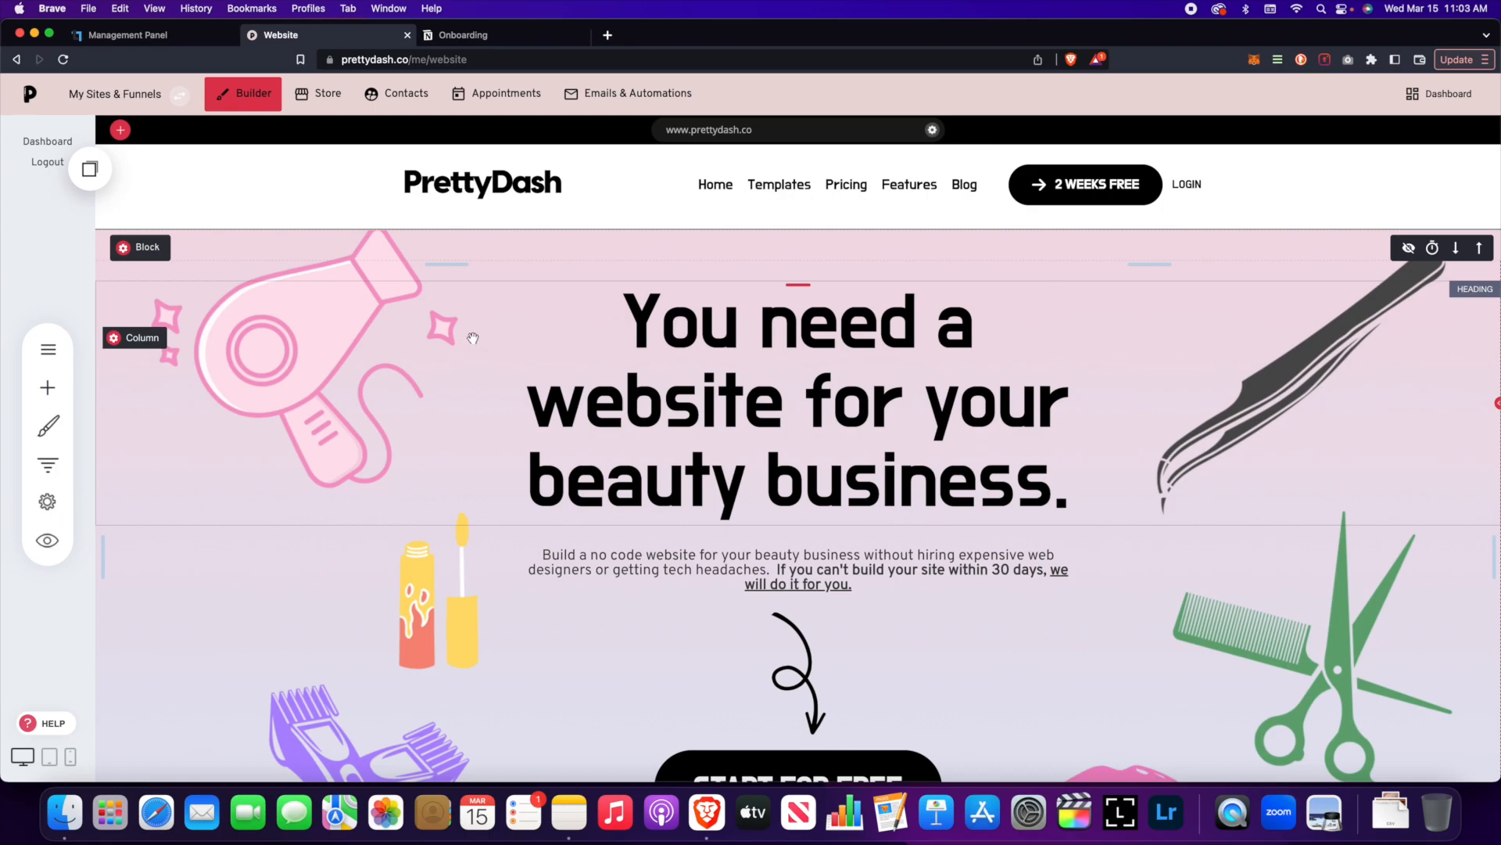
mouse_move(478, 341)
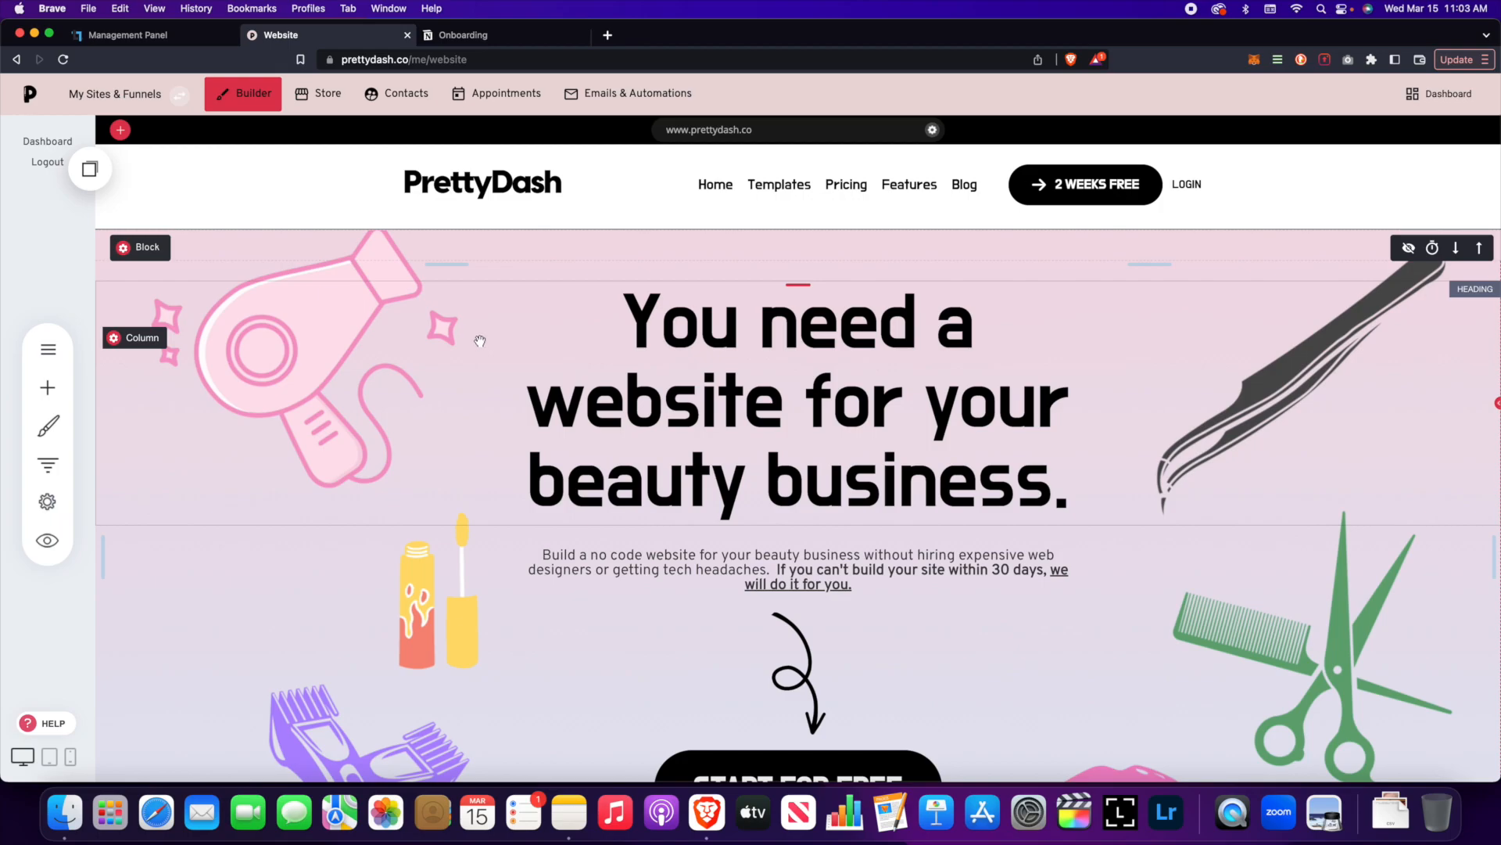
mouse_move(369, 374)
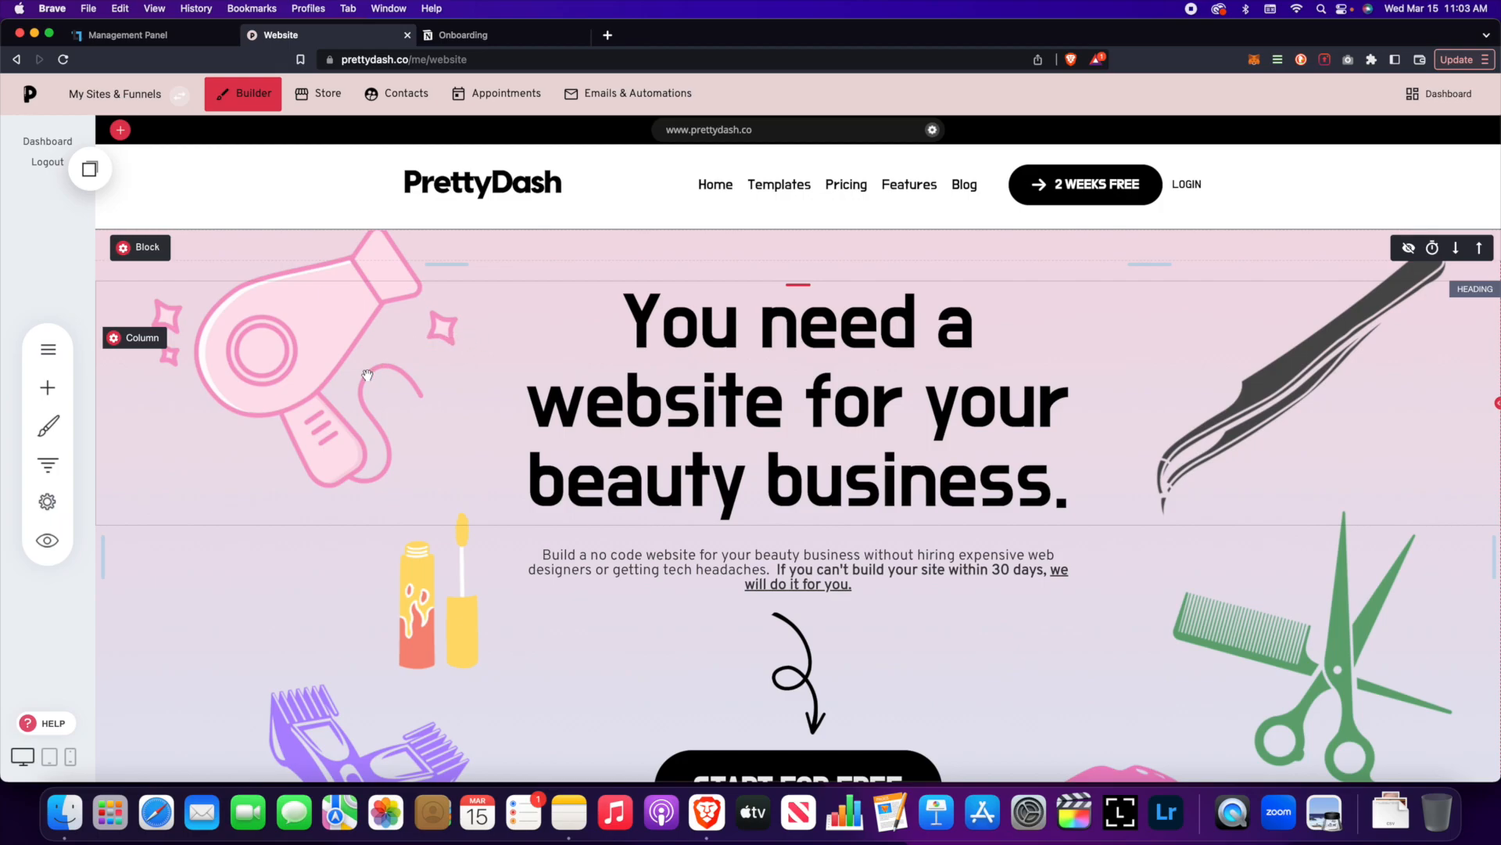
mouse_move(350, 390)
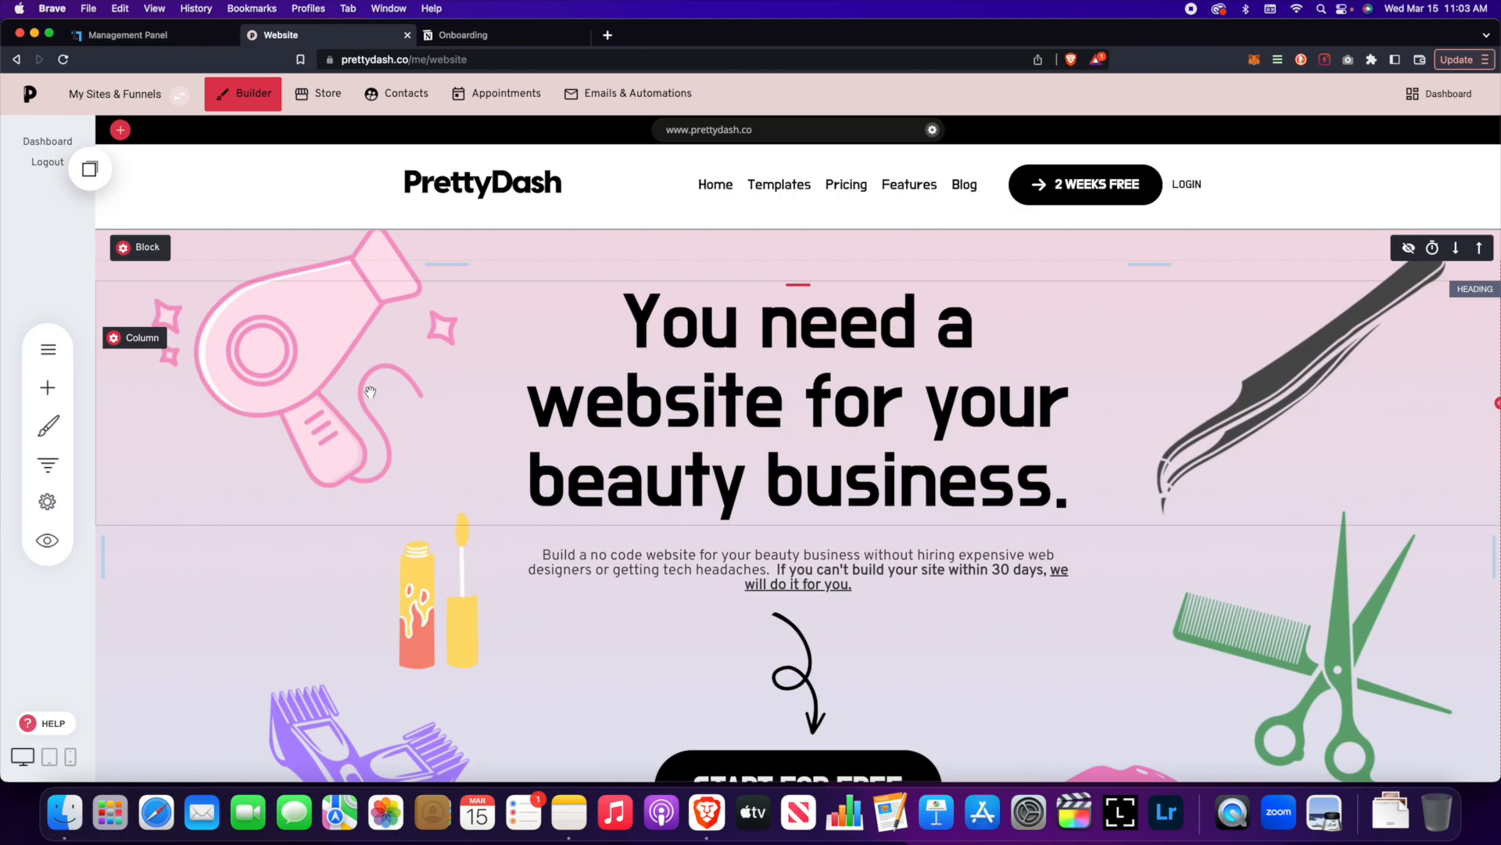
mouse_move(375, 389)
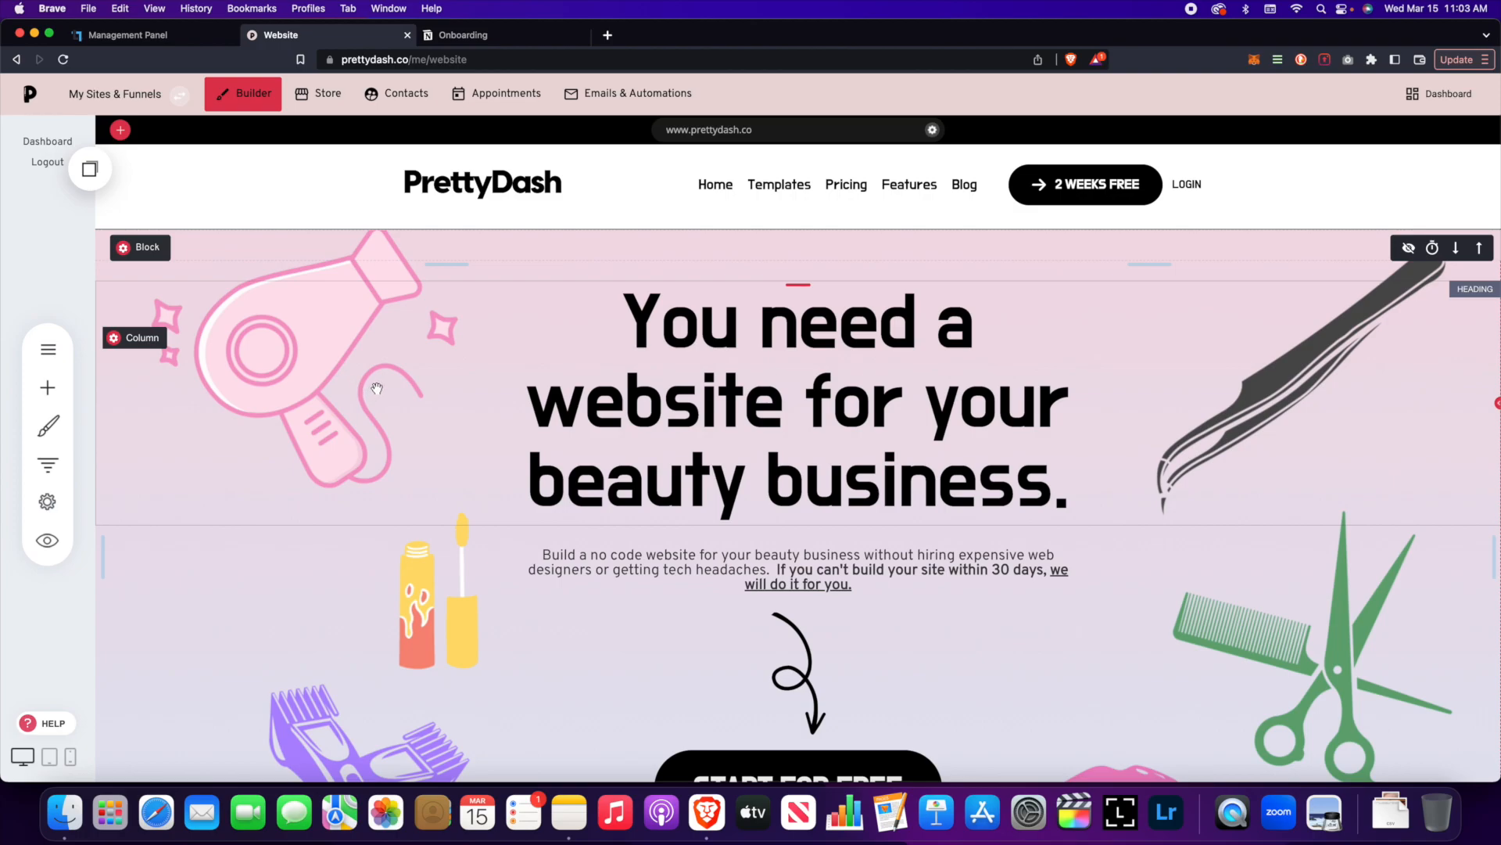
mouse_move(405, 386)
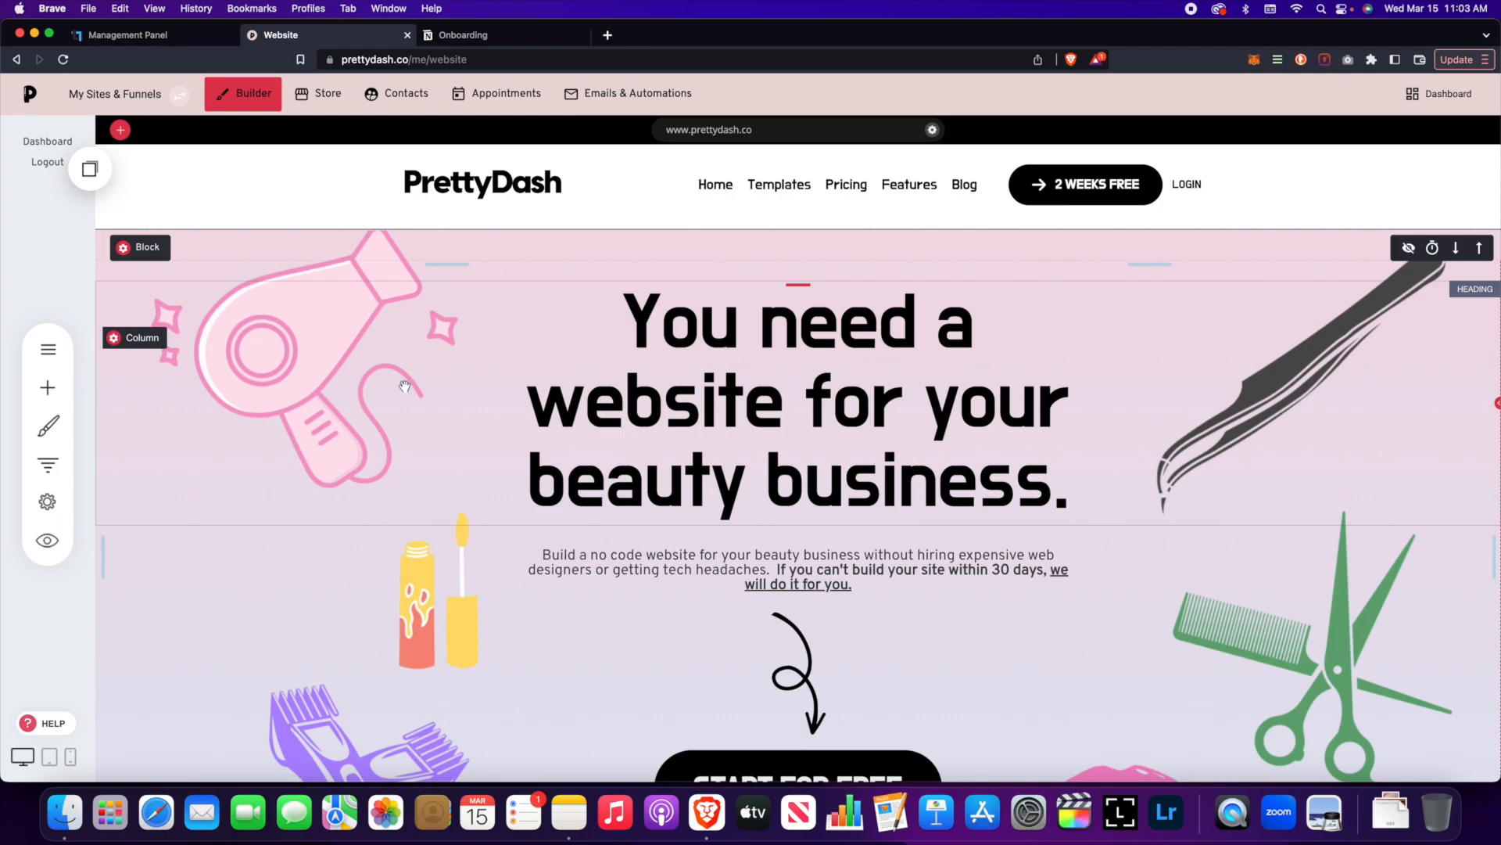
mouse_move(413, 393)
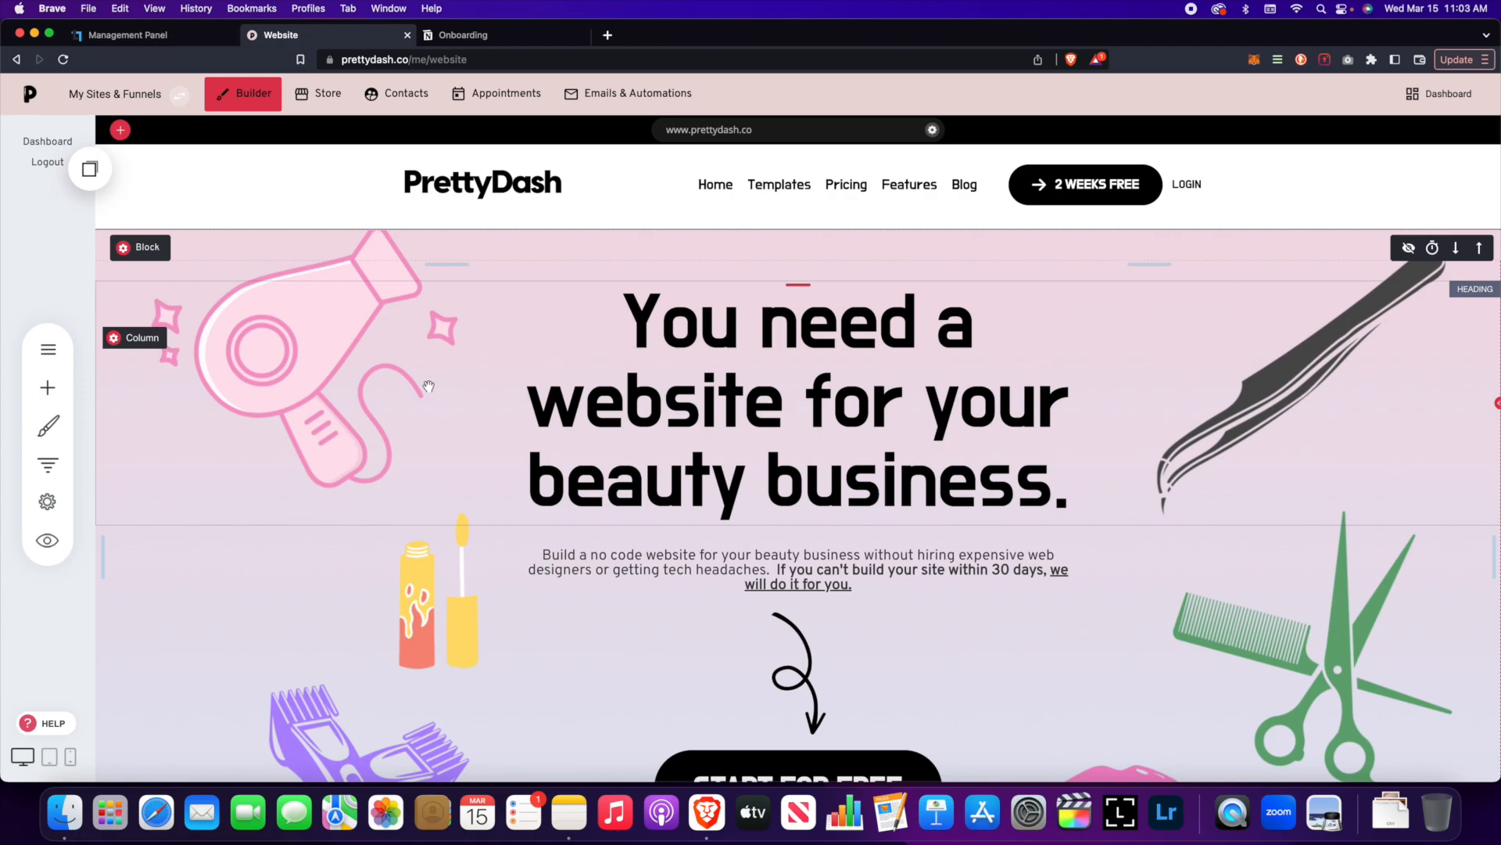
mouse_move(411, 385)
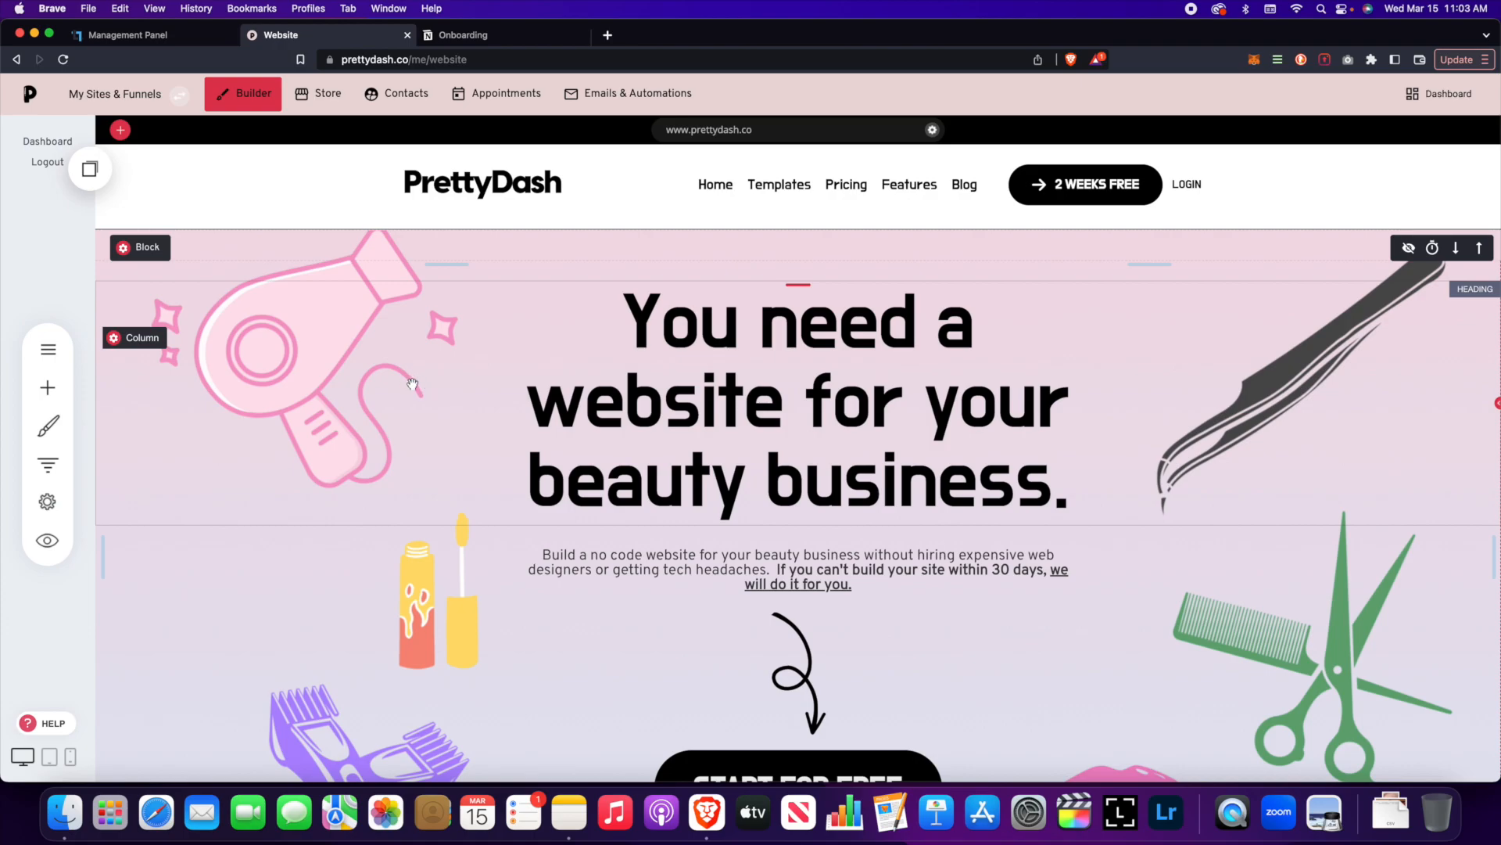
mouse_move(406, 373)
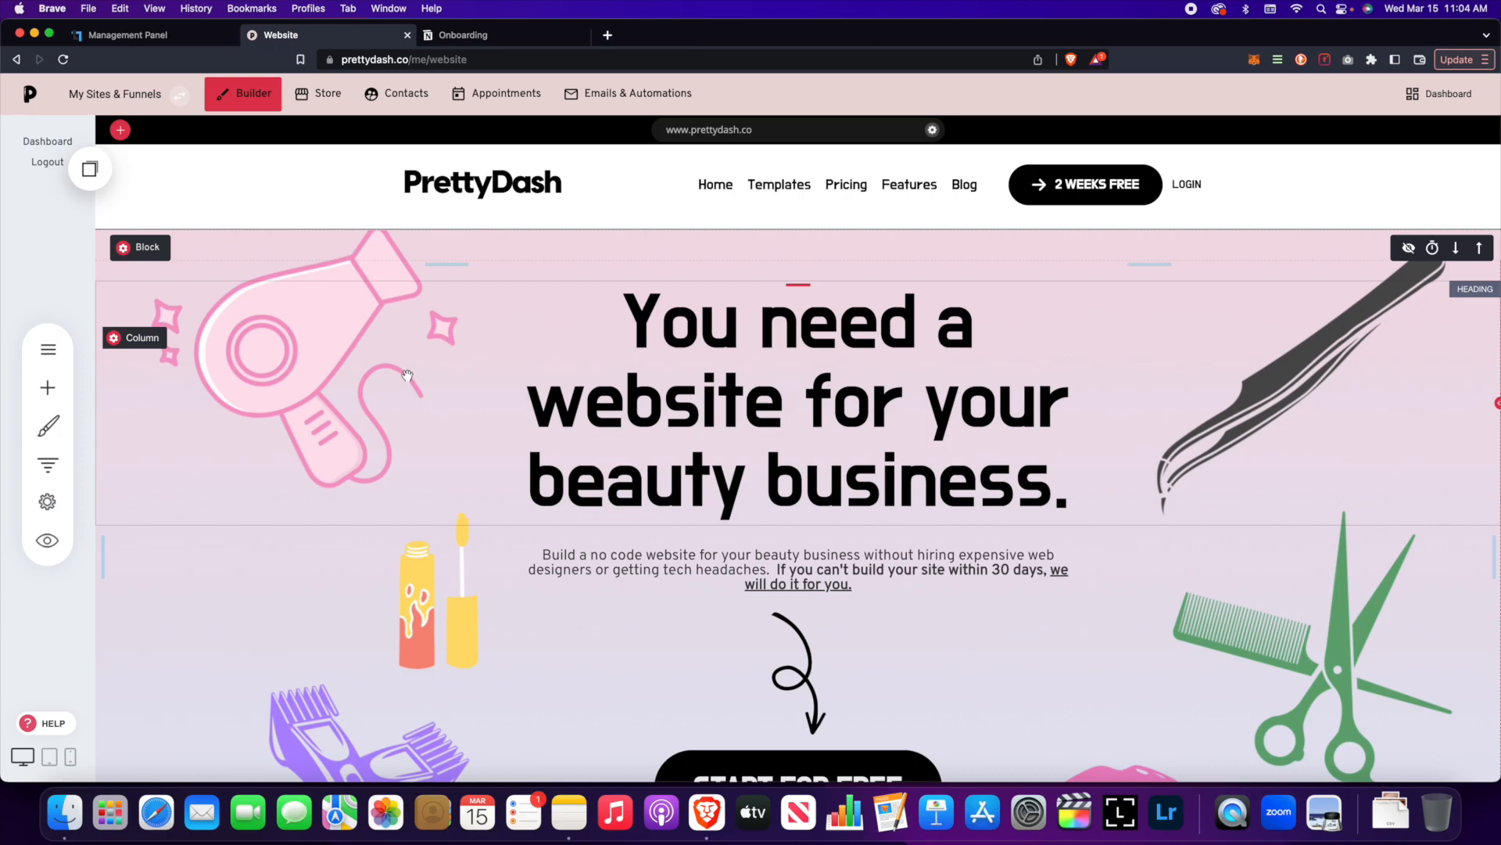
mouse_move(366, 386)
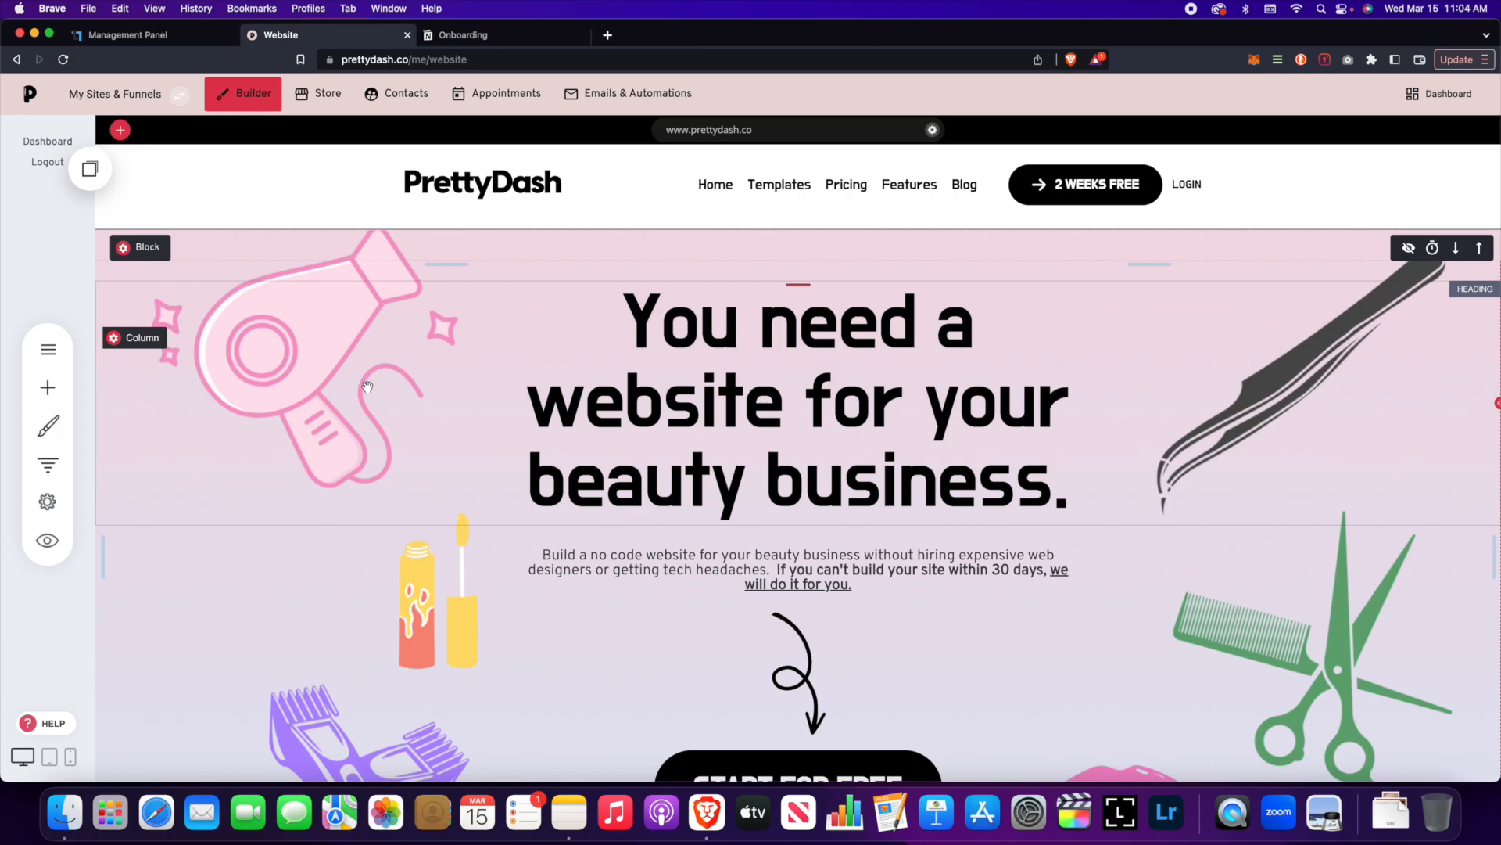
mouse_move(386, 397)
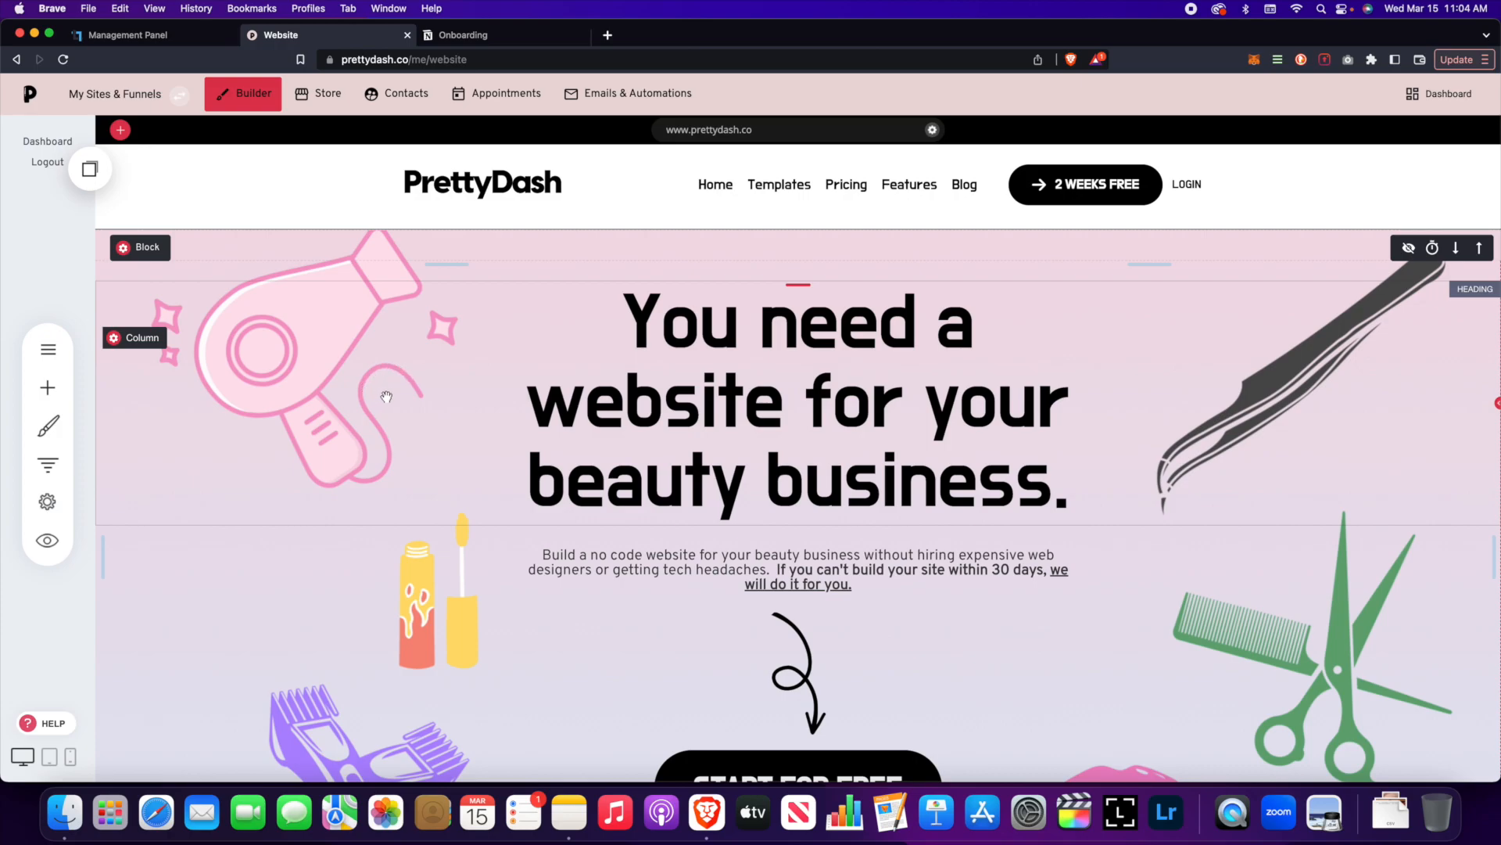
Create a new empty page named 'Test video page' from Pages & Popups.
click(47, 349)
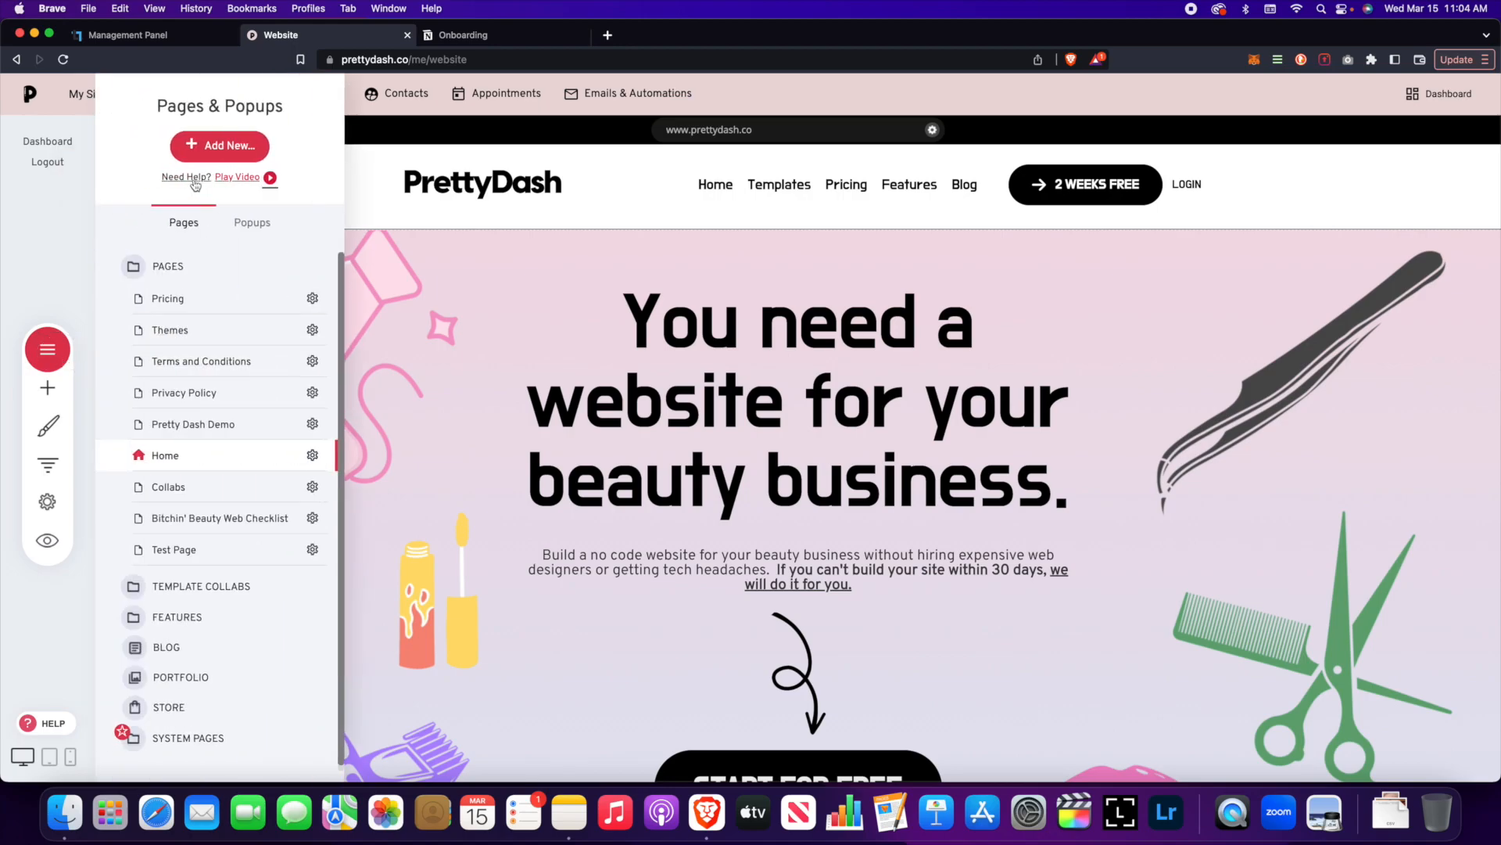
click(219, 146)
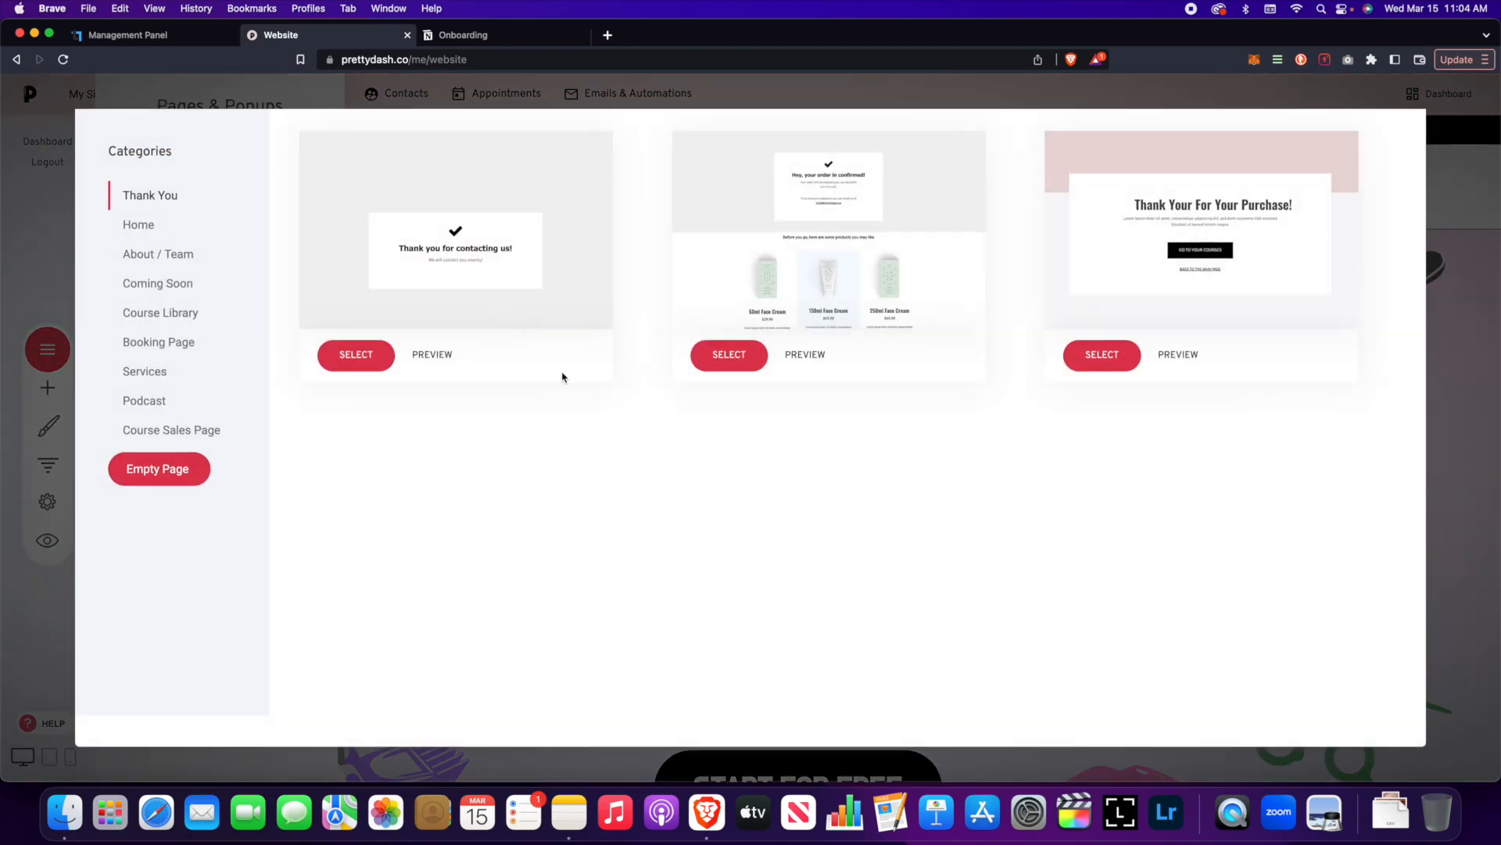
click(158, 468)
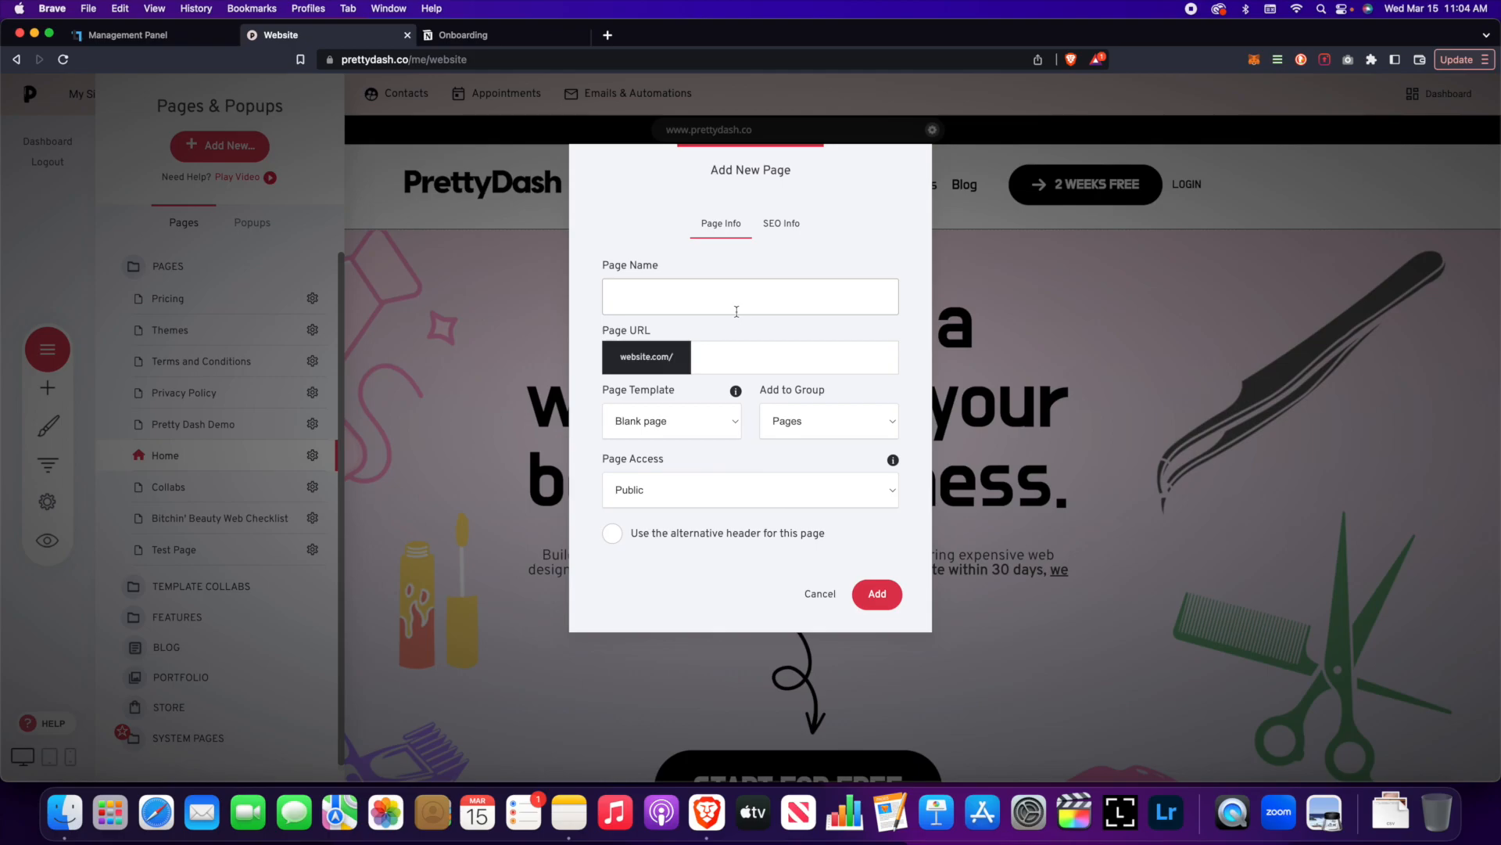
text(Test video p)
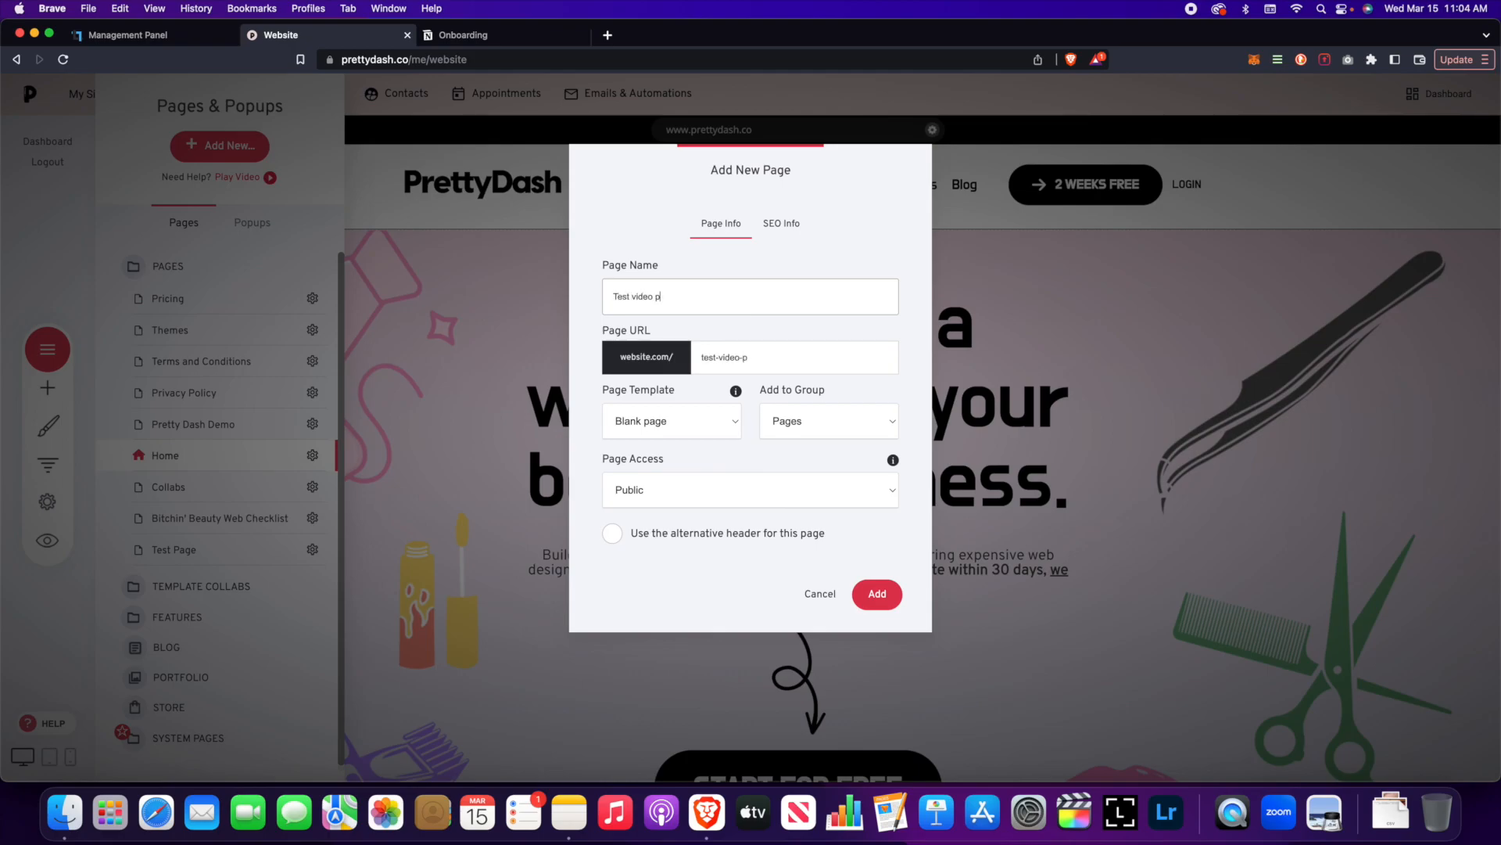
click(876, 594)
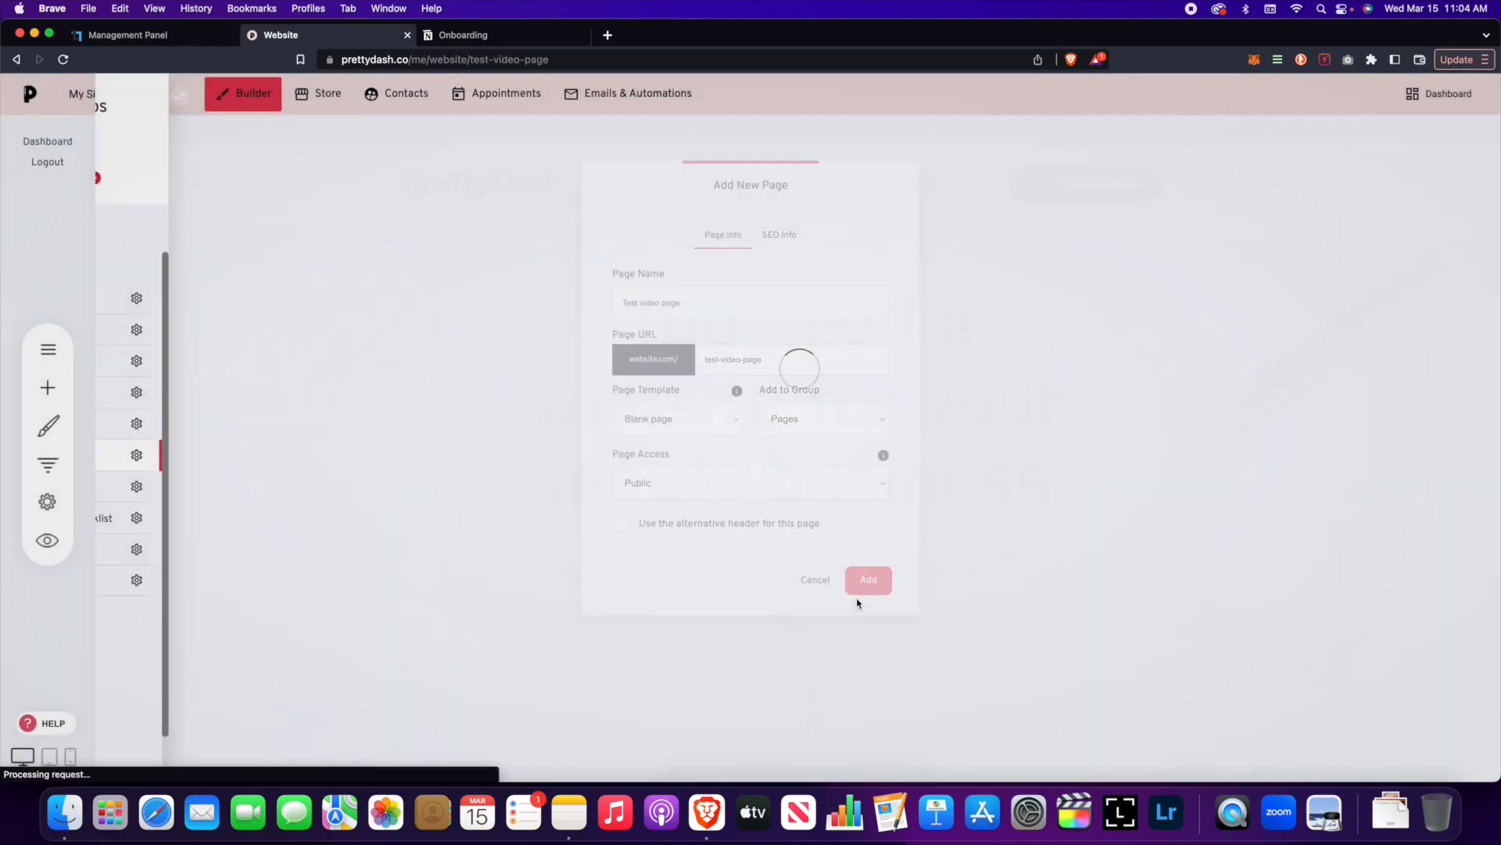
click(866, 579)
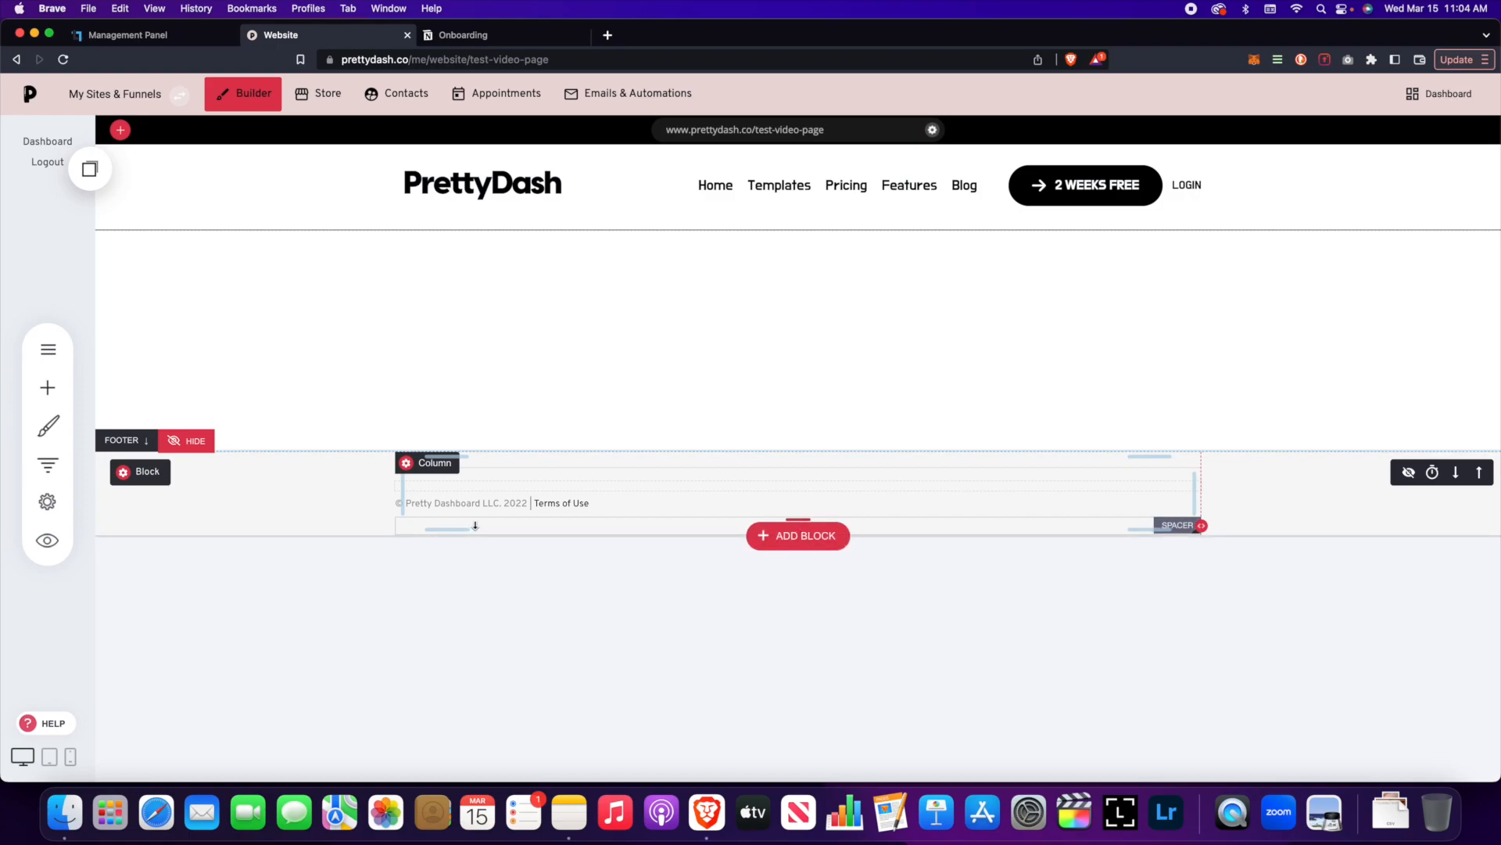
Bring up the Add Widget list and scroll to find the video element.
click(47, 386)
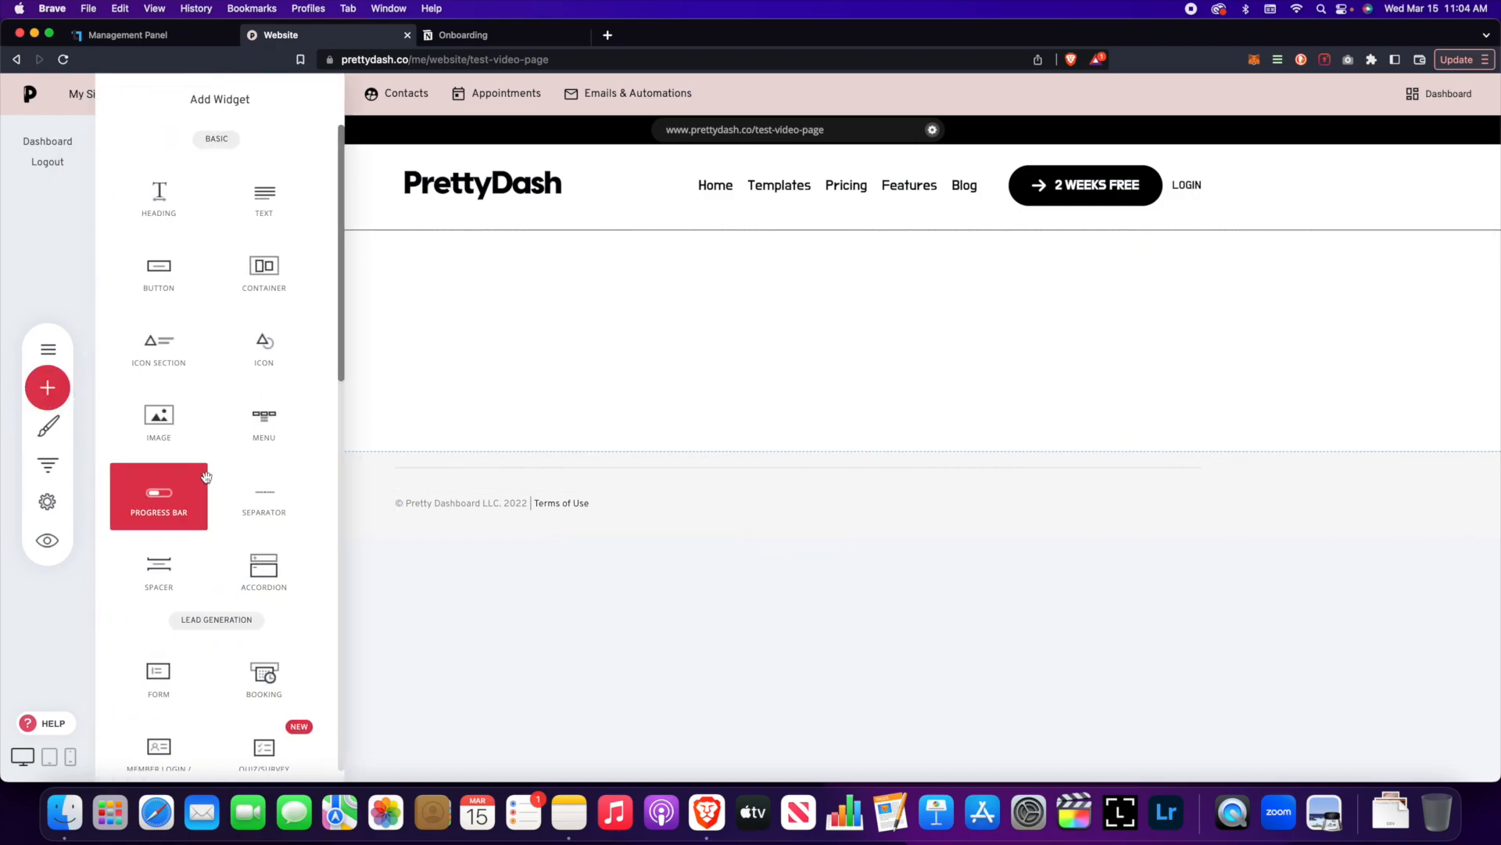
scroll(down, 3)
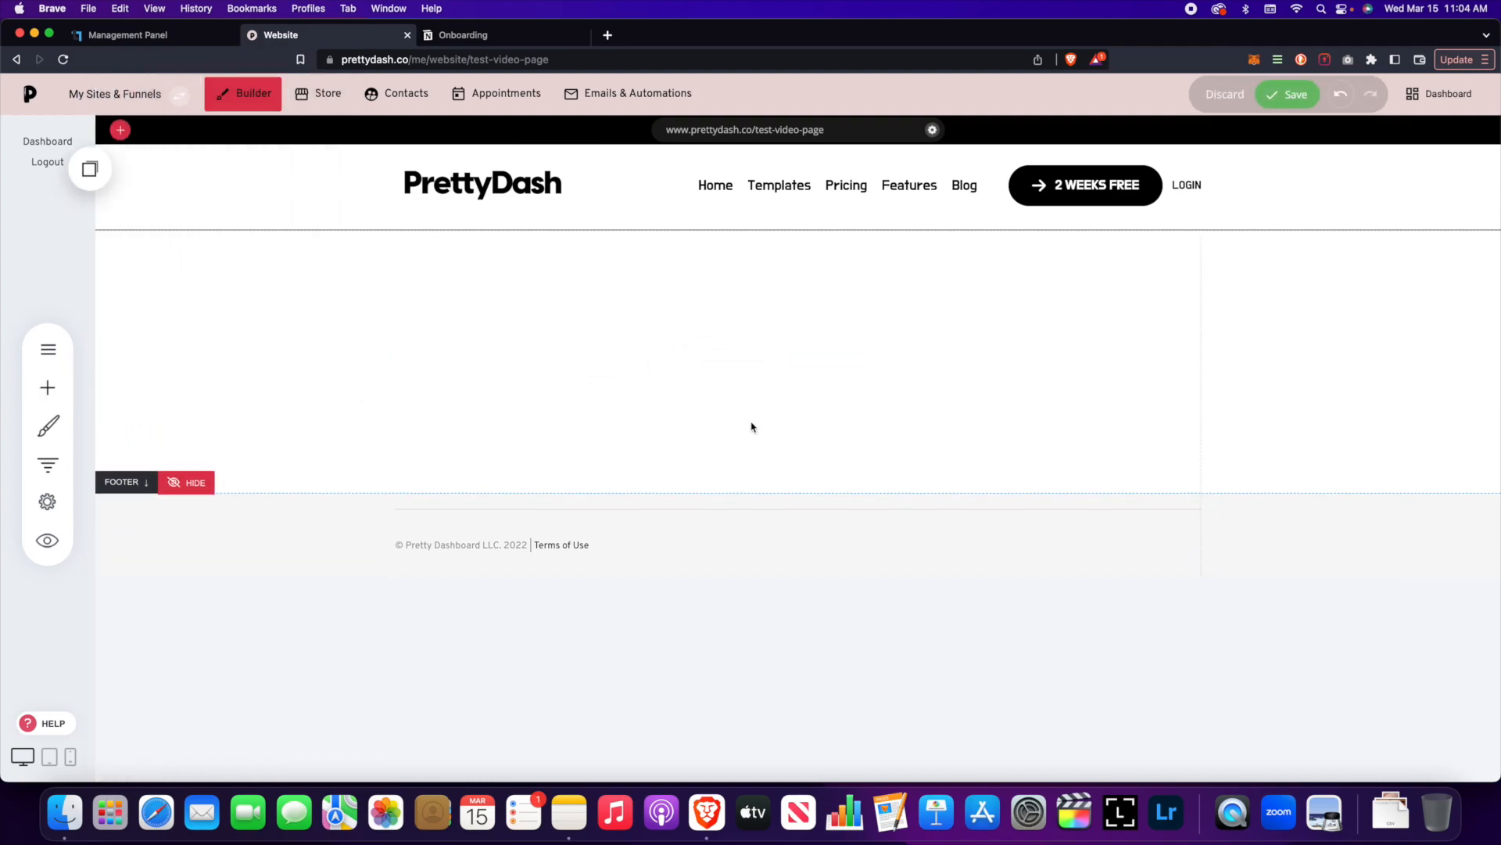
Drop a Video element into the empty page section.
click(797, 393)
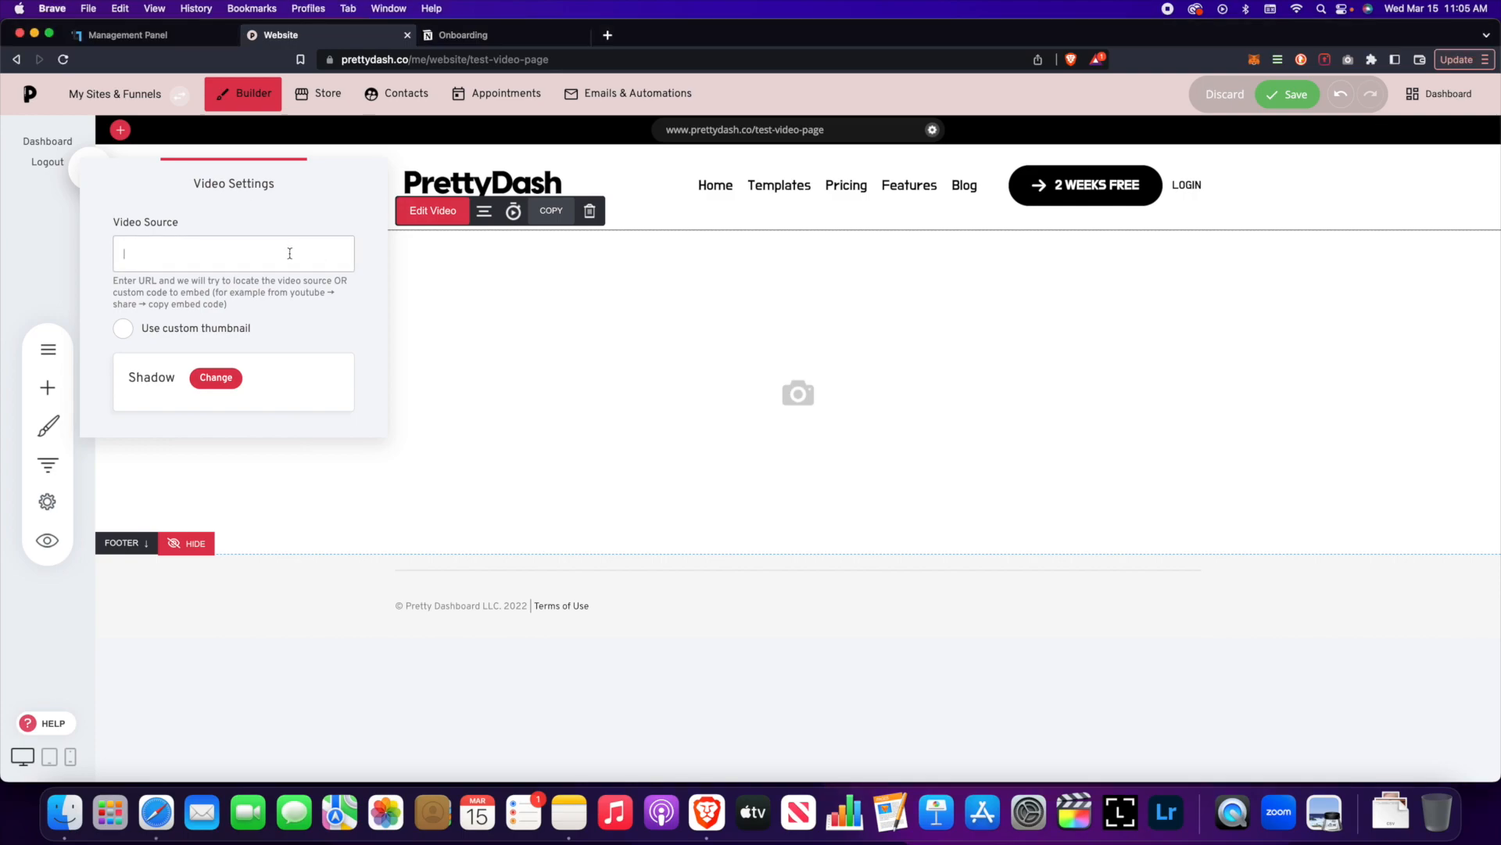
Set the Video Source to the YouTube tutorial URL and enable Use custom thumbnail.
text(https://www.youtube.com/watch?v=yqzSHrLzo9c&t=2s)
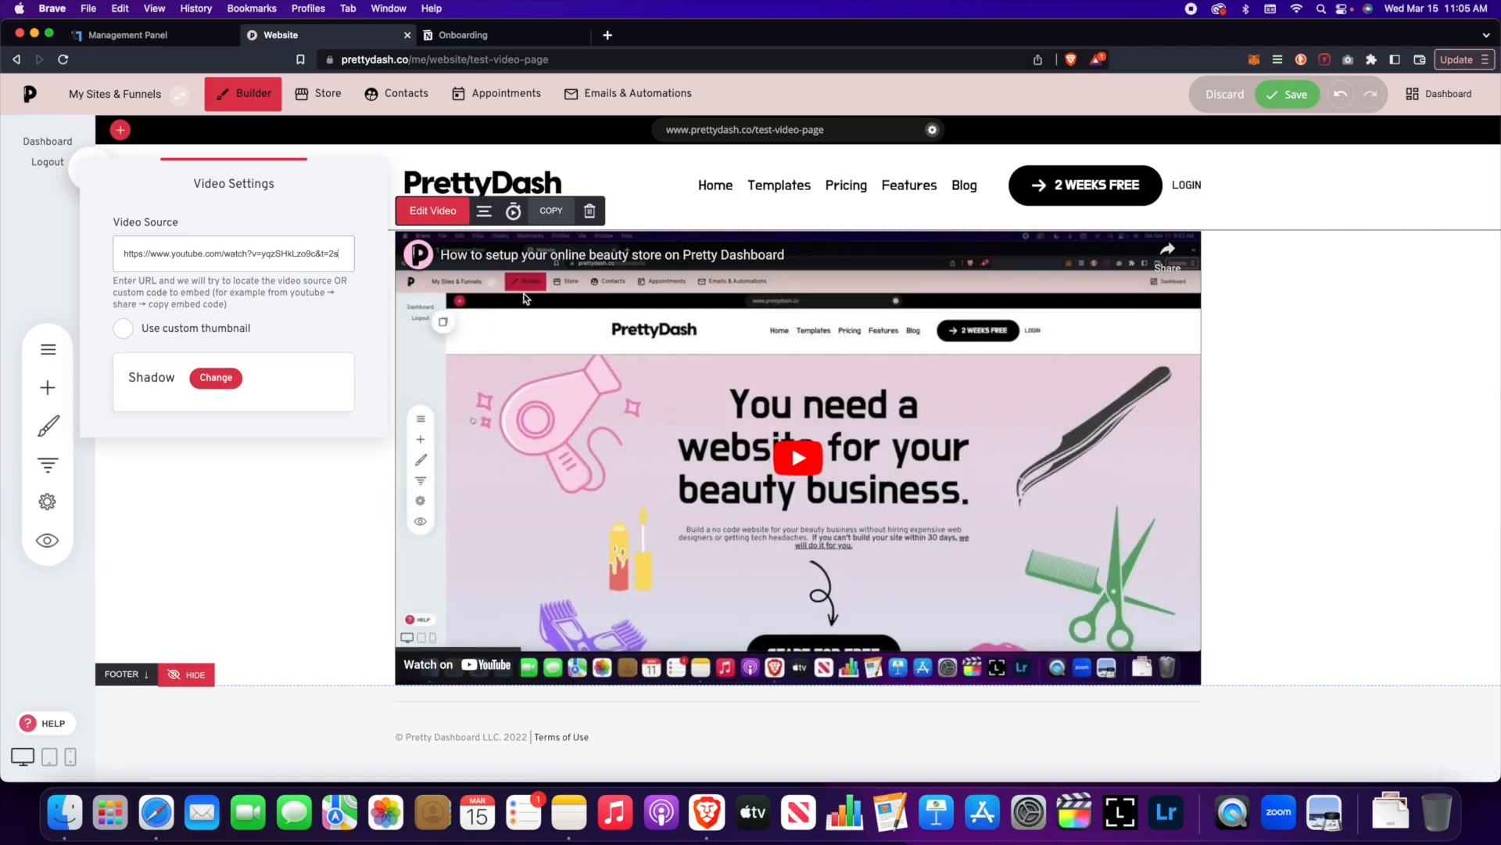
click(122, 327)
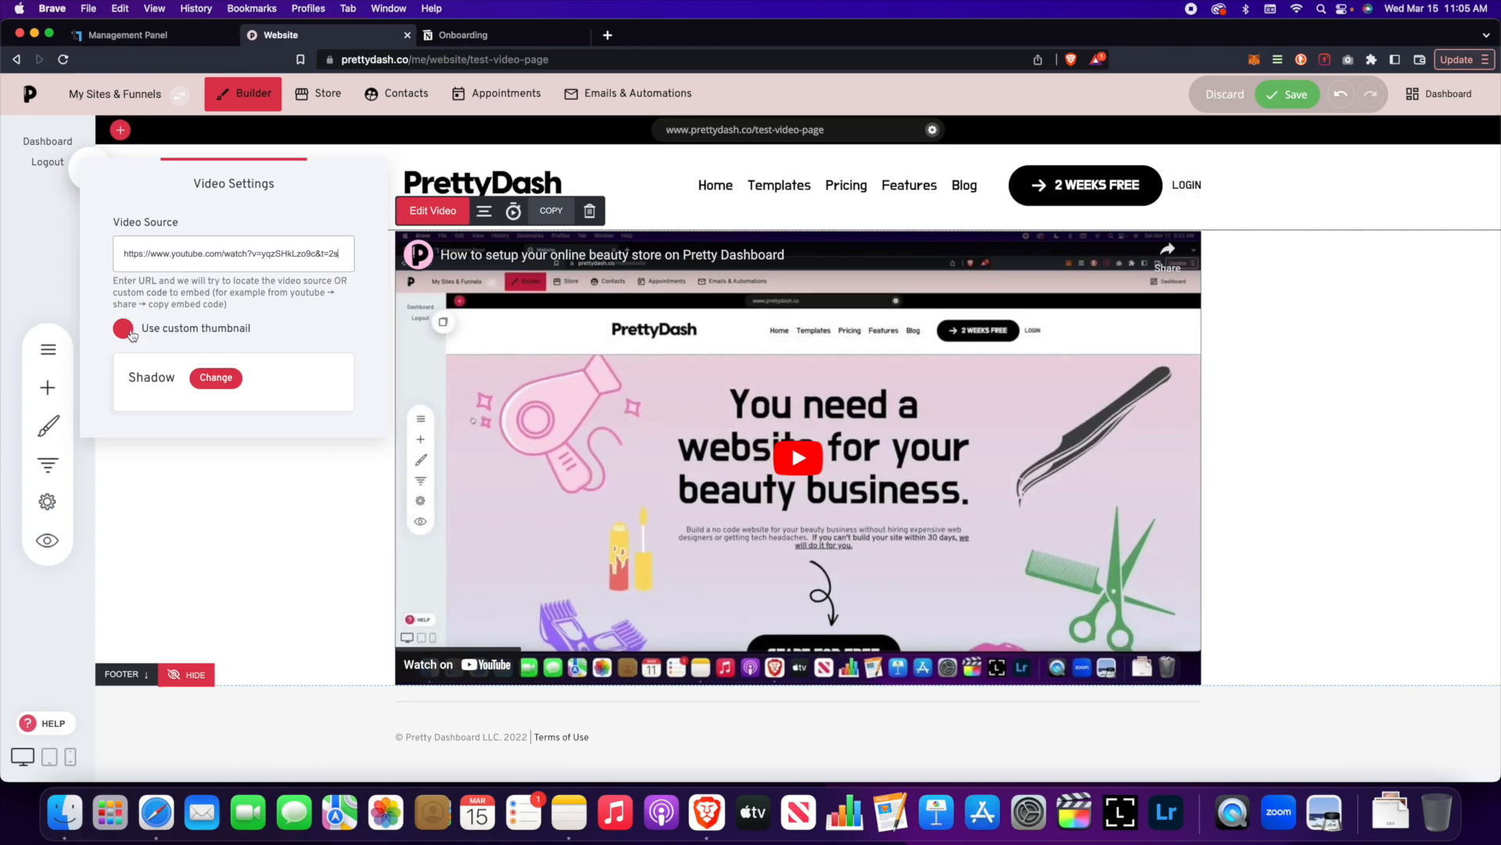
click(122, 327)
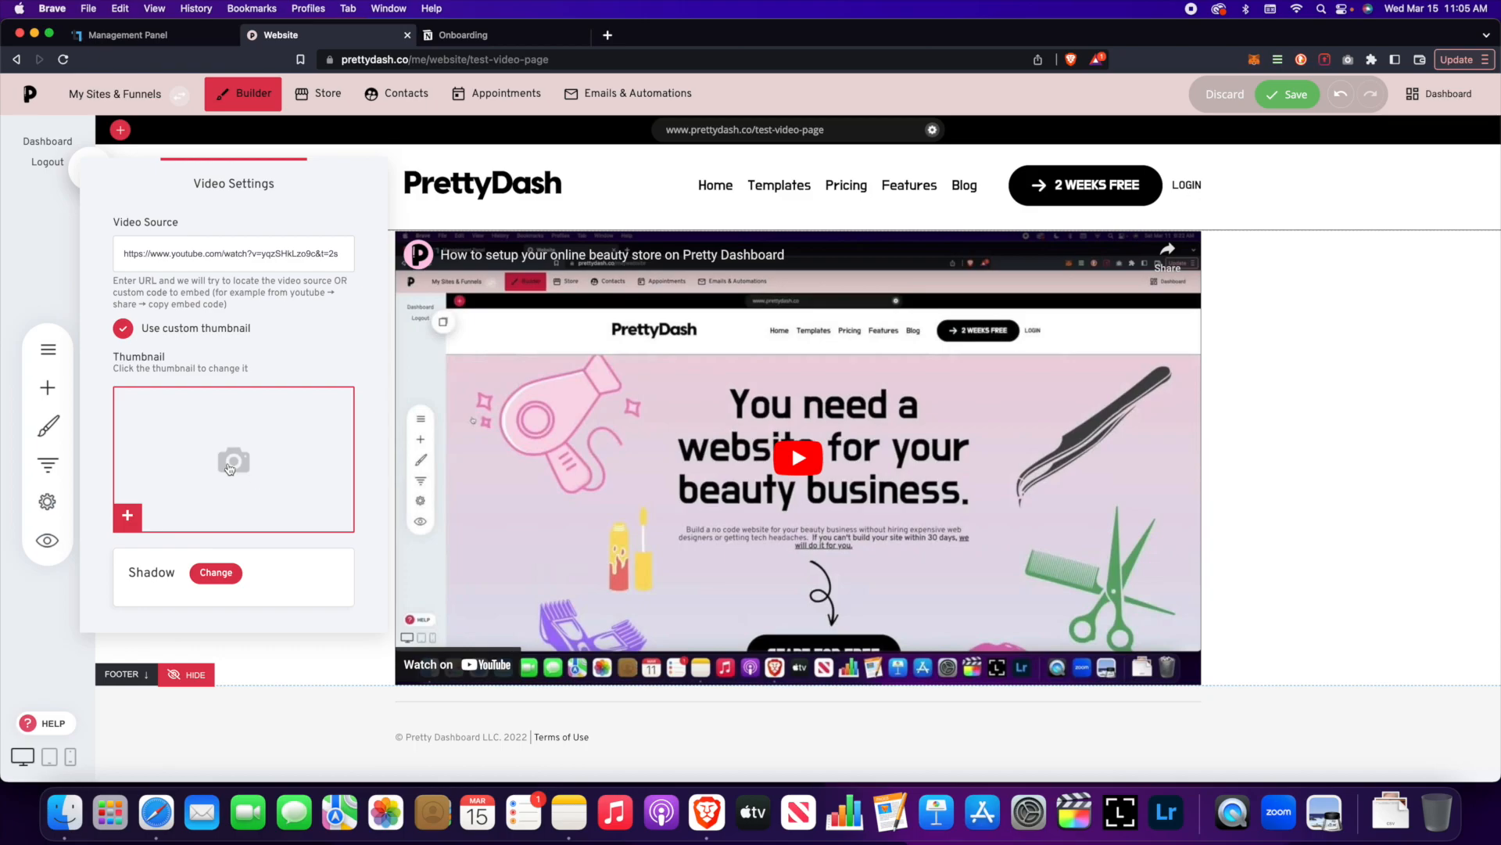
Choose the pink marbled image from File Manager as the video's custom thumbnail.
click(233, 460)
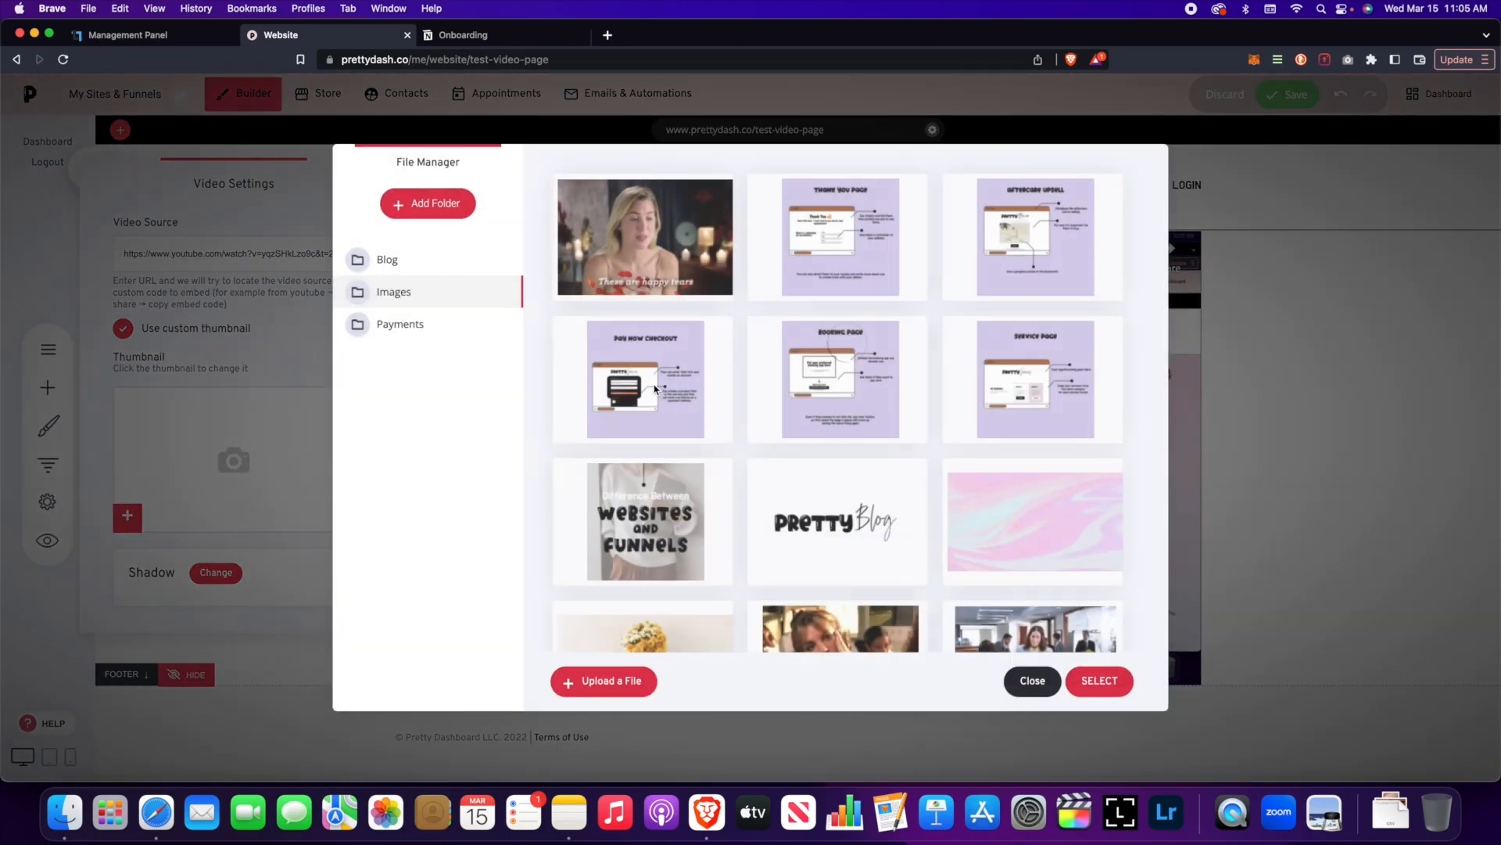
click(835, 471)
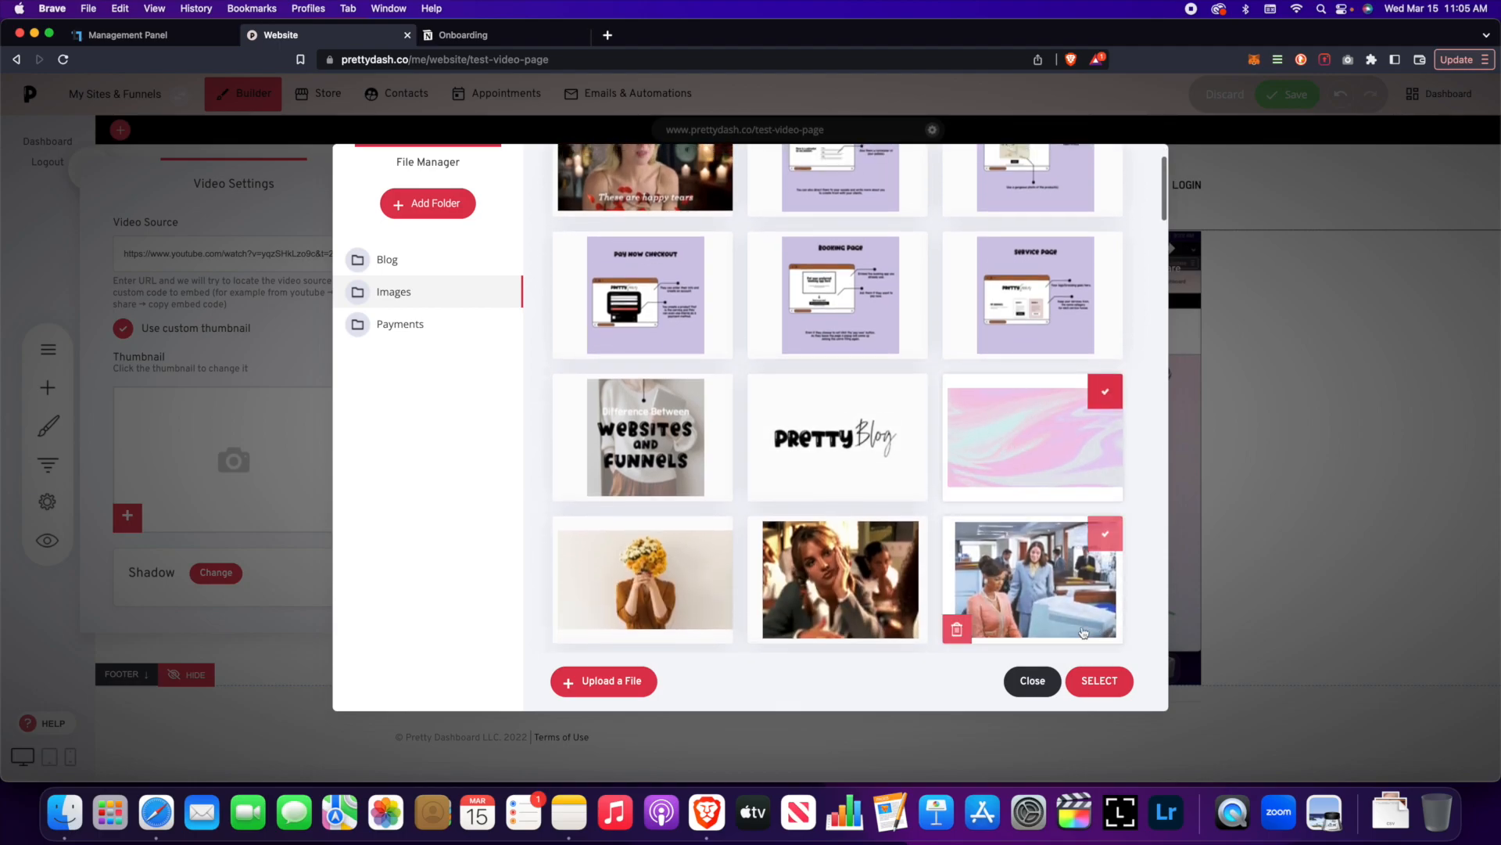
click(1098, 681)
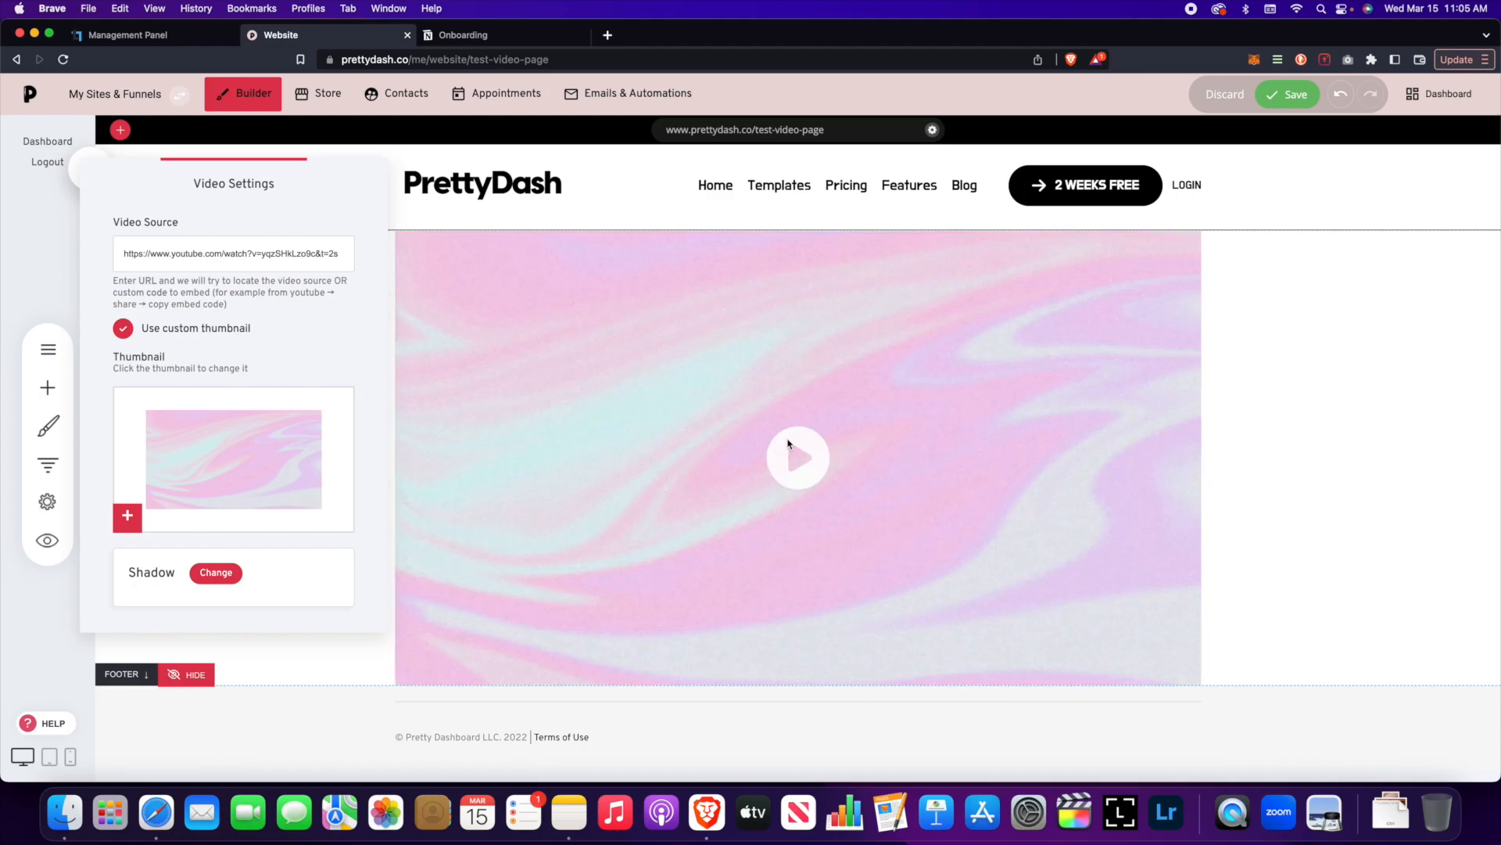
mouse_move(837, 355)
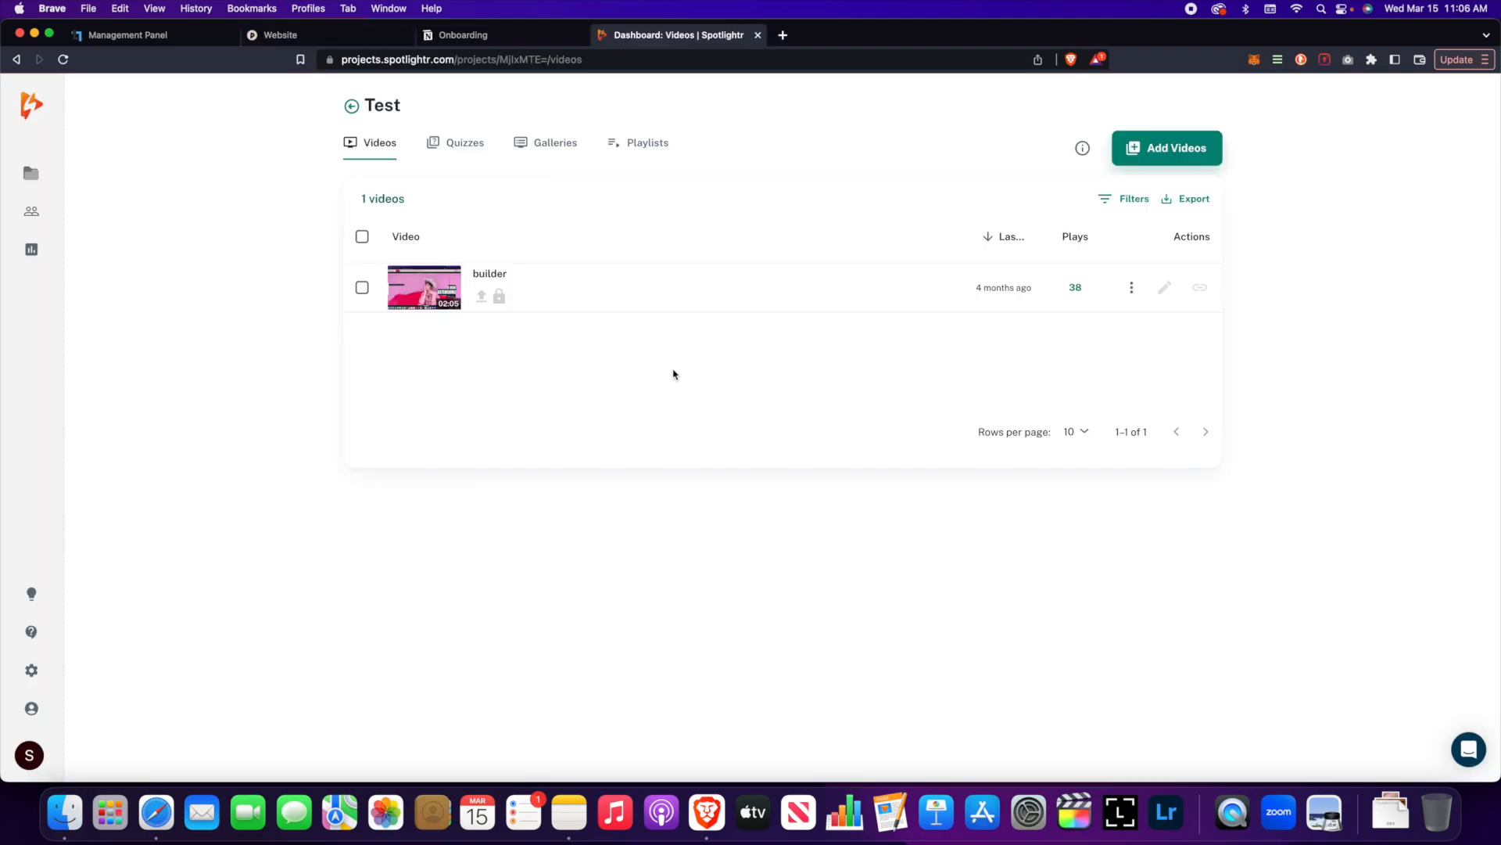
mouse_move(621, 316)
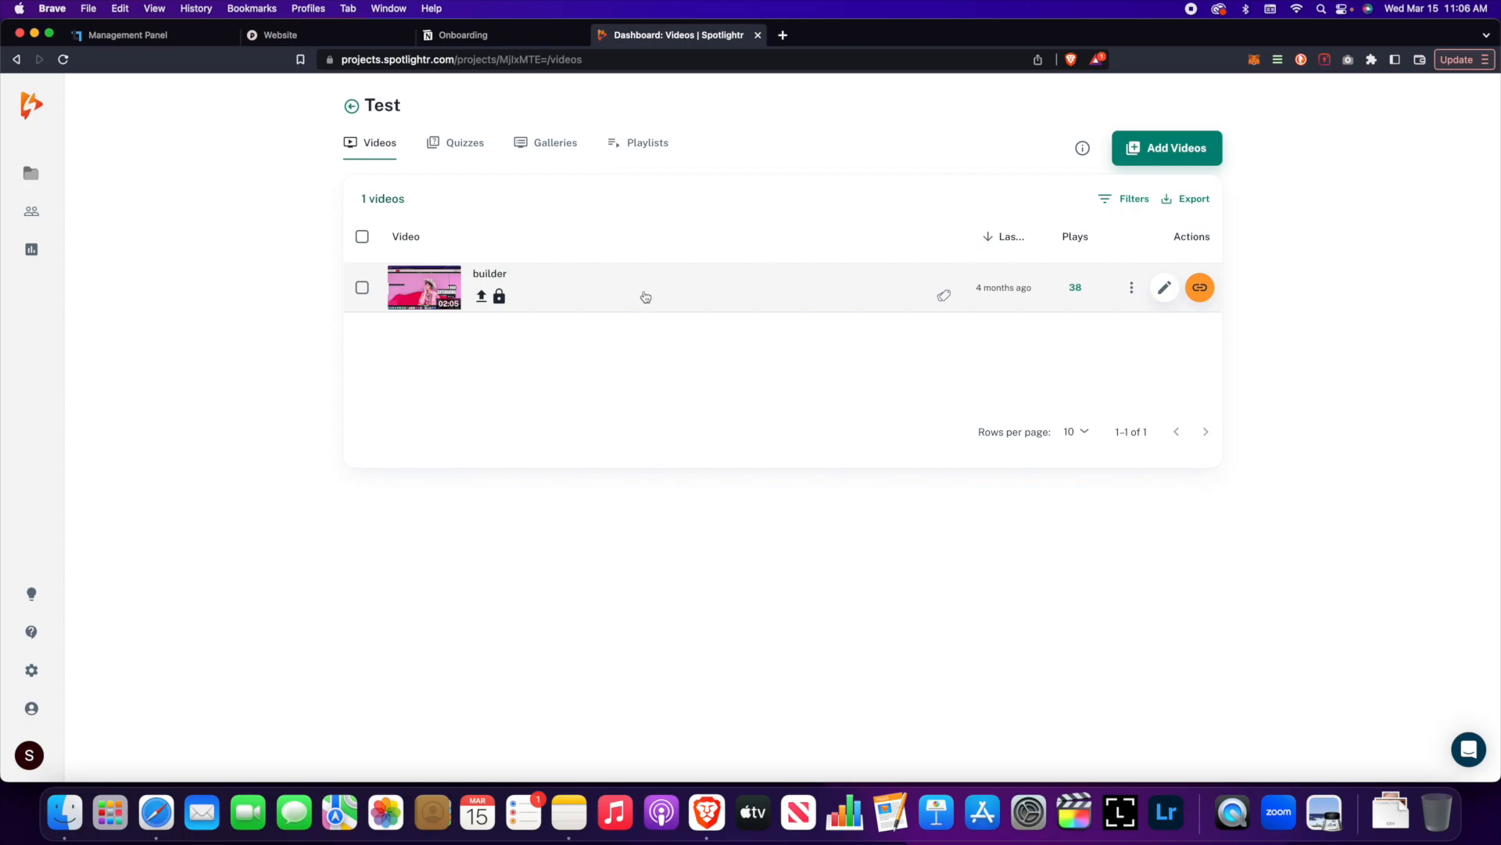
mouse_move(666, 361)
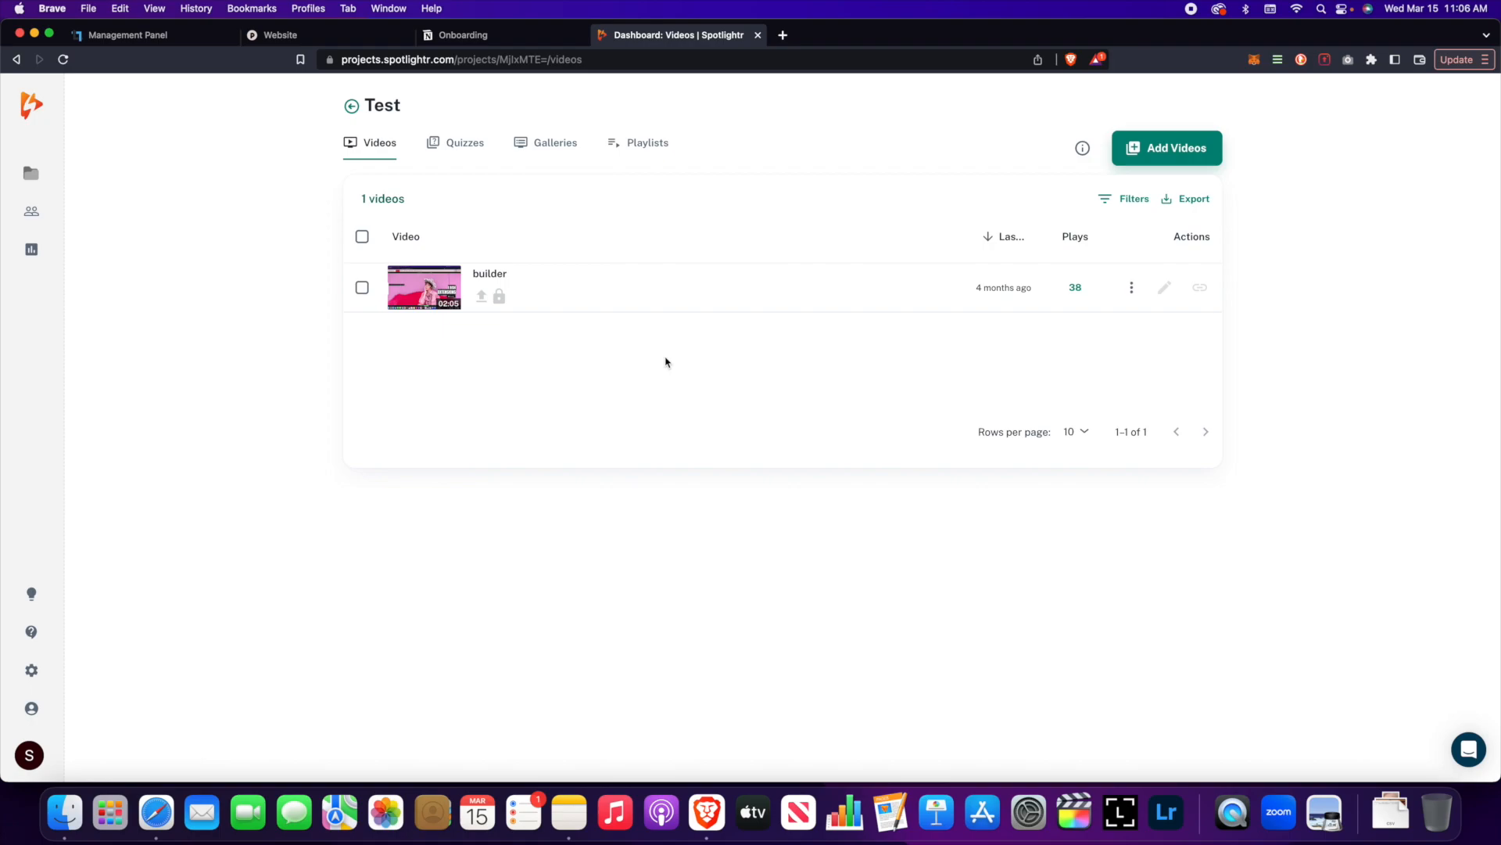
mouse_move(674, 374)
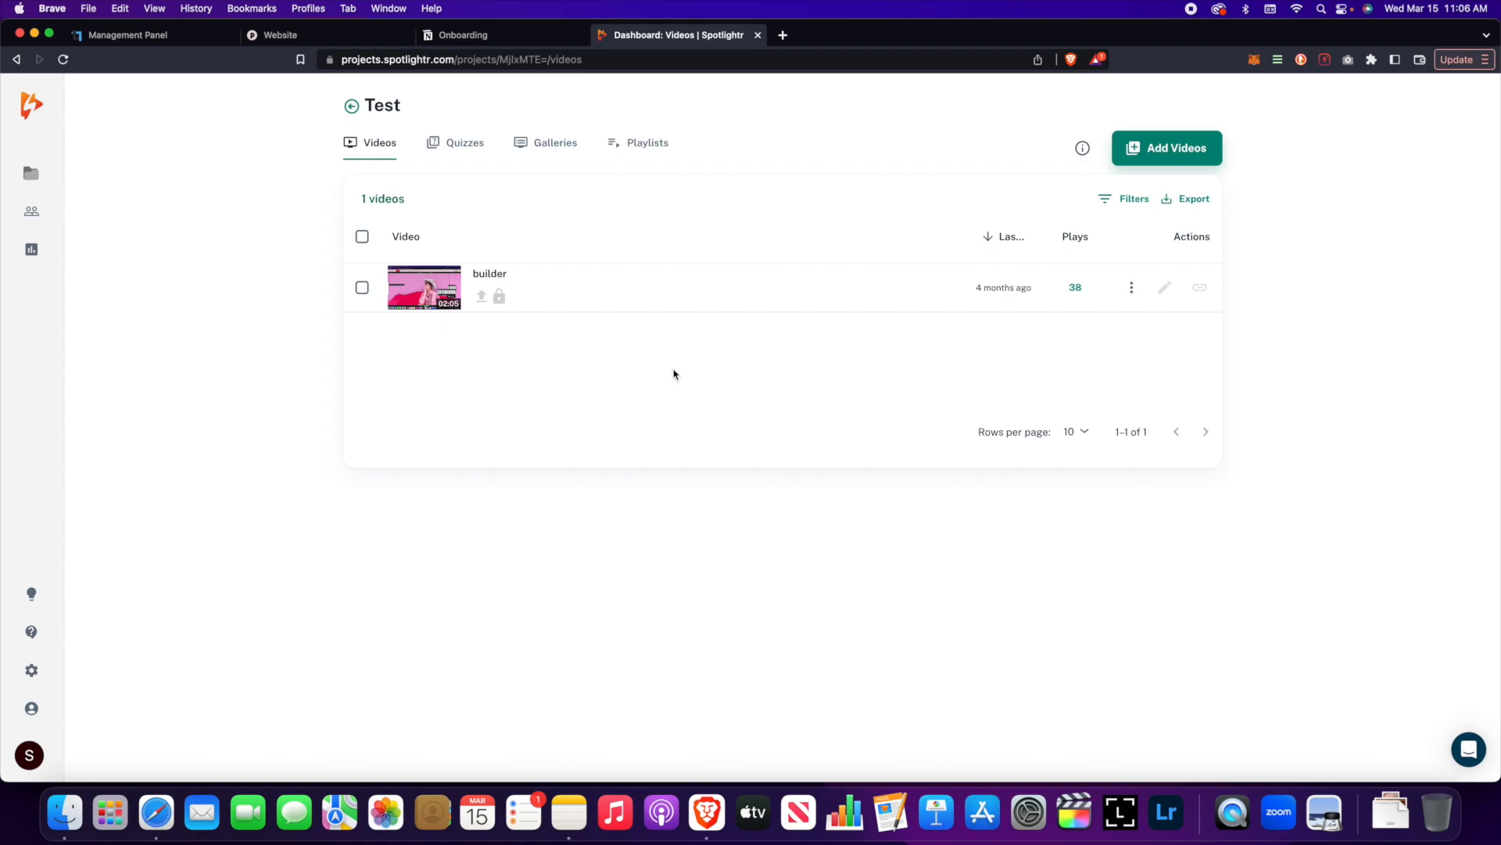
mouse_move(668, 361)
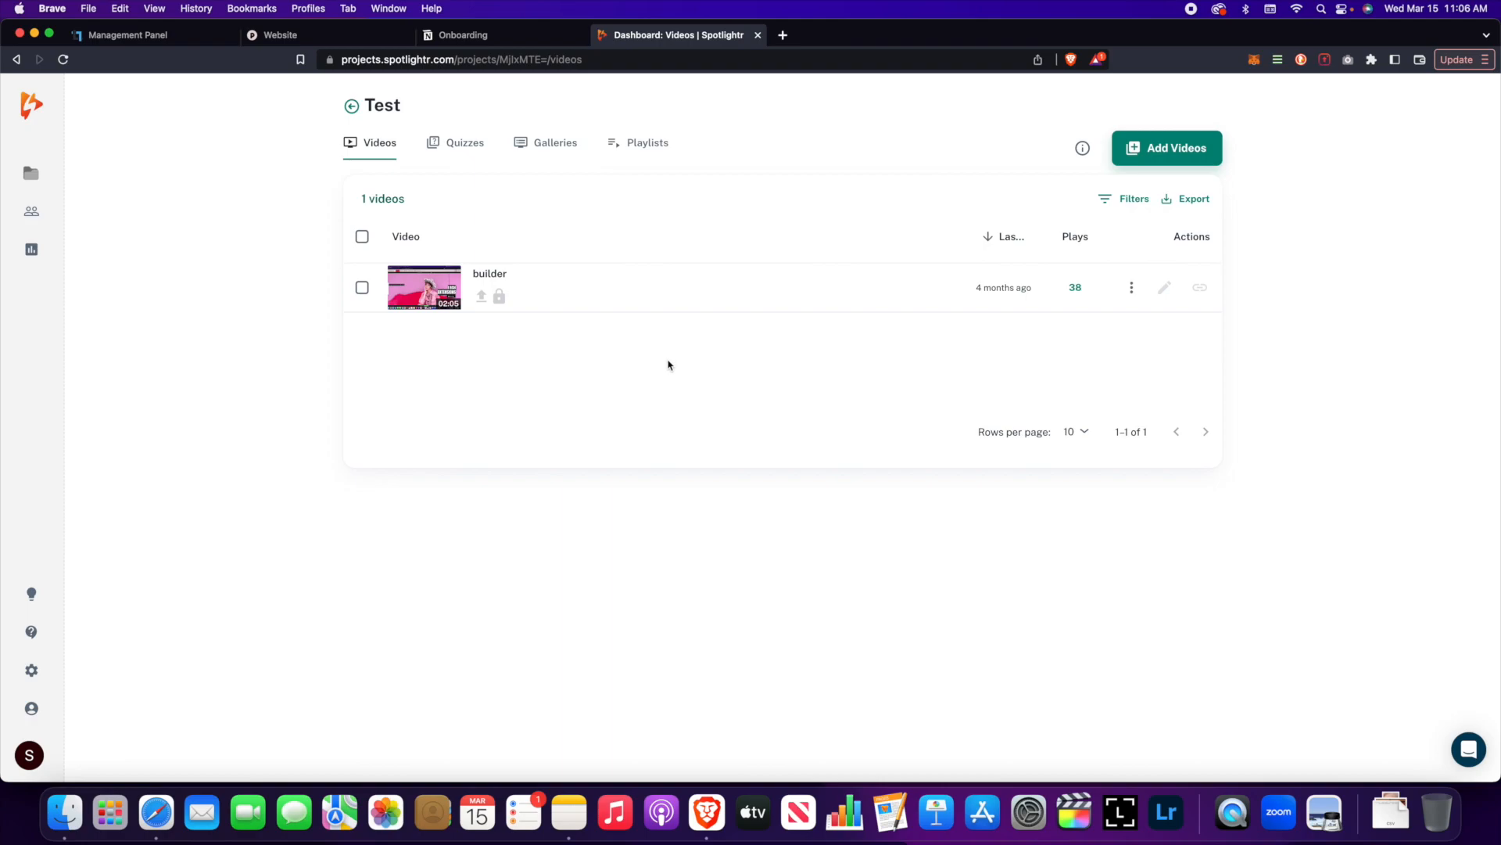
mouse_move(666, 355)
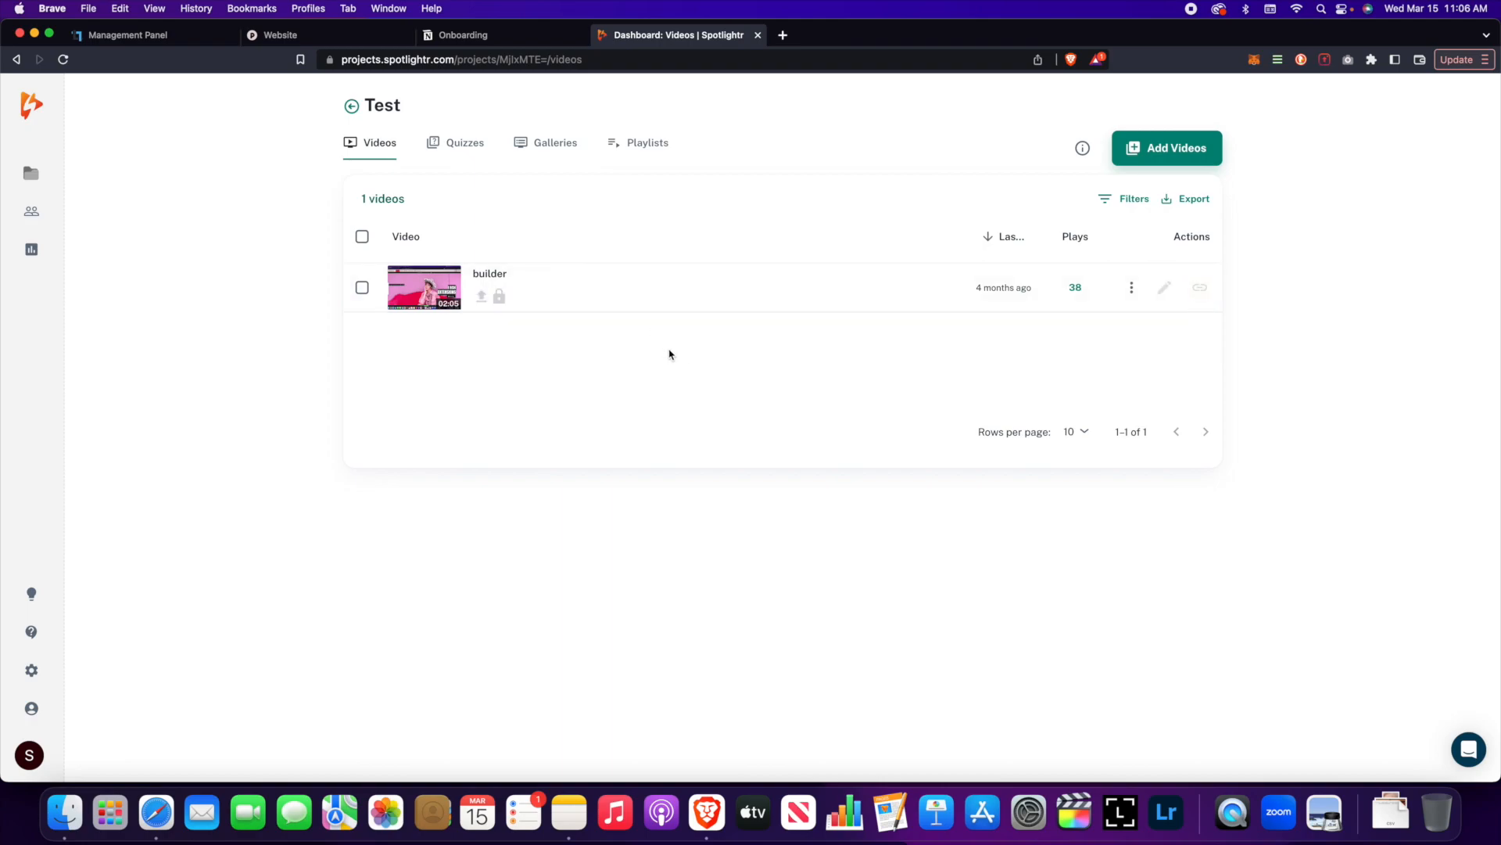
Copy the embed code for the 'builder' video in the Spotlightr Test project.
click(1200, 288)
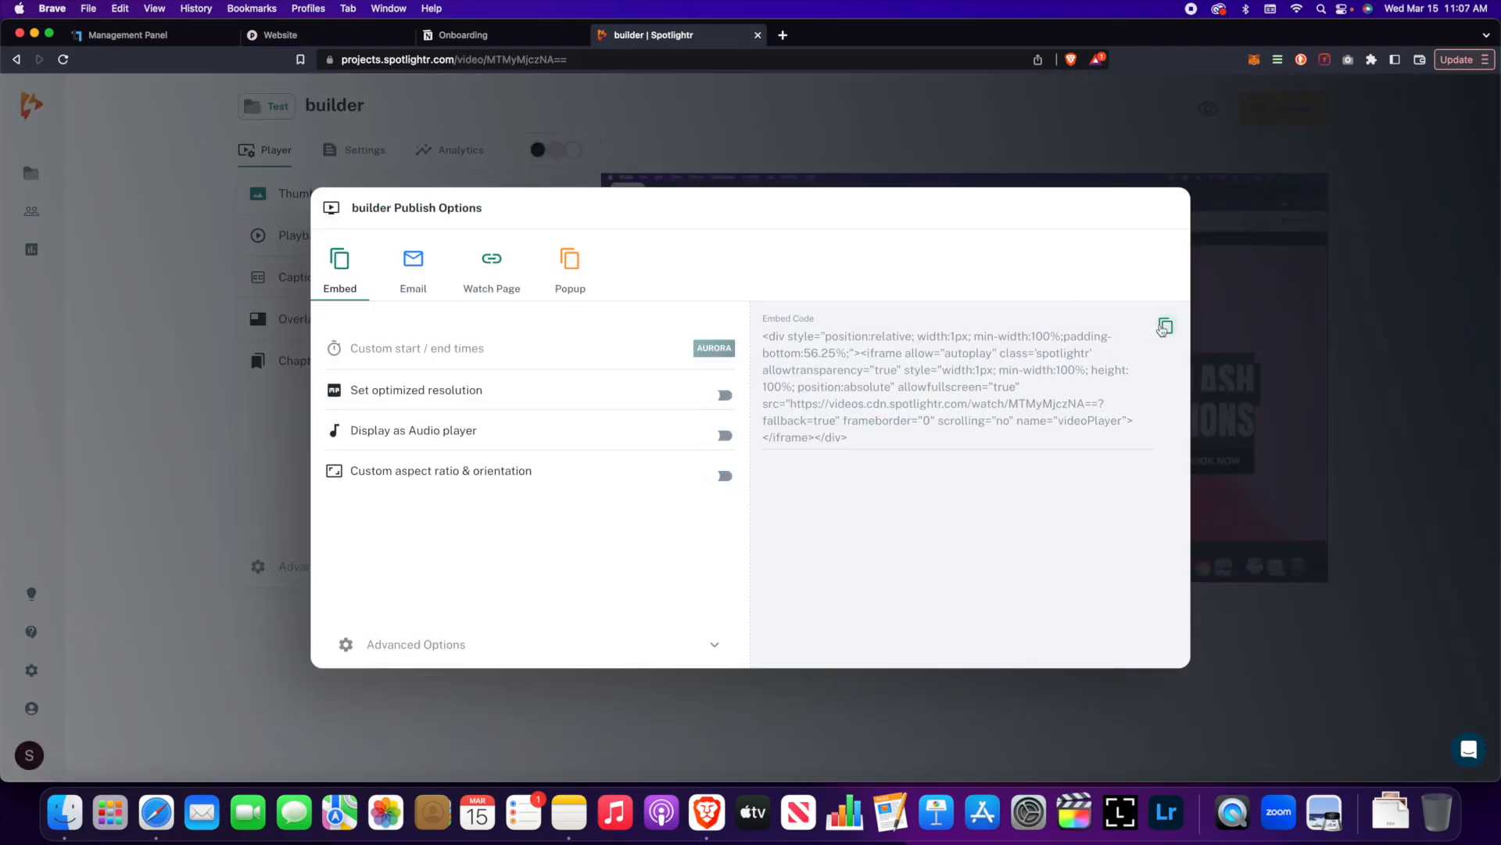
click(1165, 326)
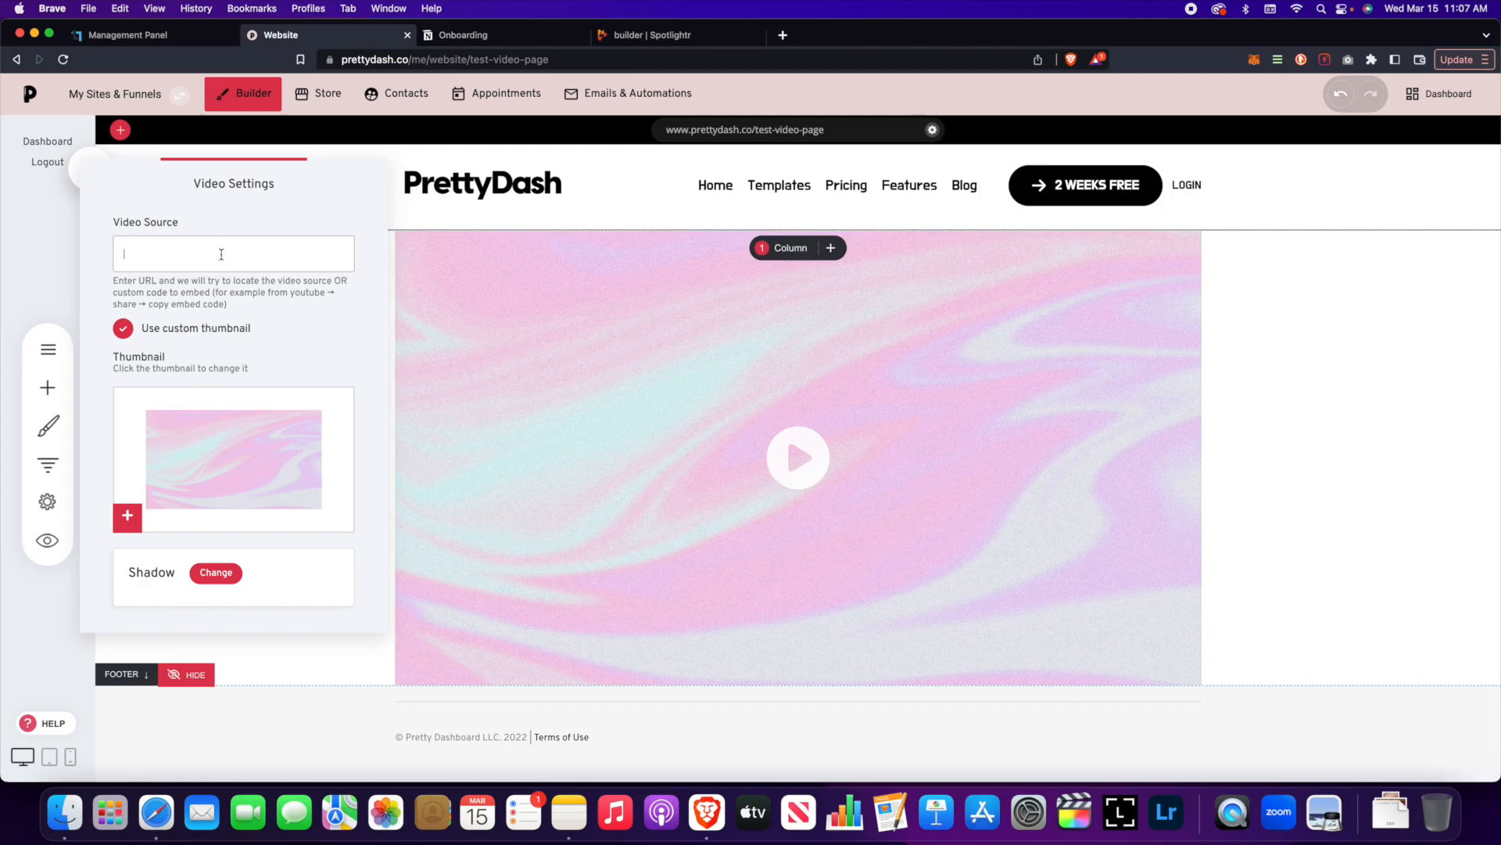
Paste the Spotlightr iframe embed code as Video Source and turn off Use custom thumbnail.
text(order="0" scrolling="no" name="videoPlayer"> </iframe></div>)
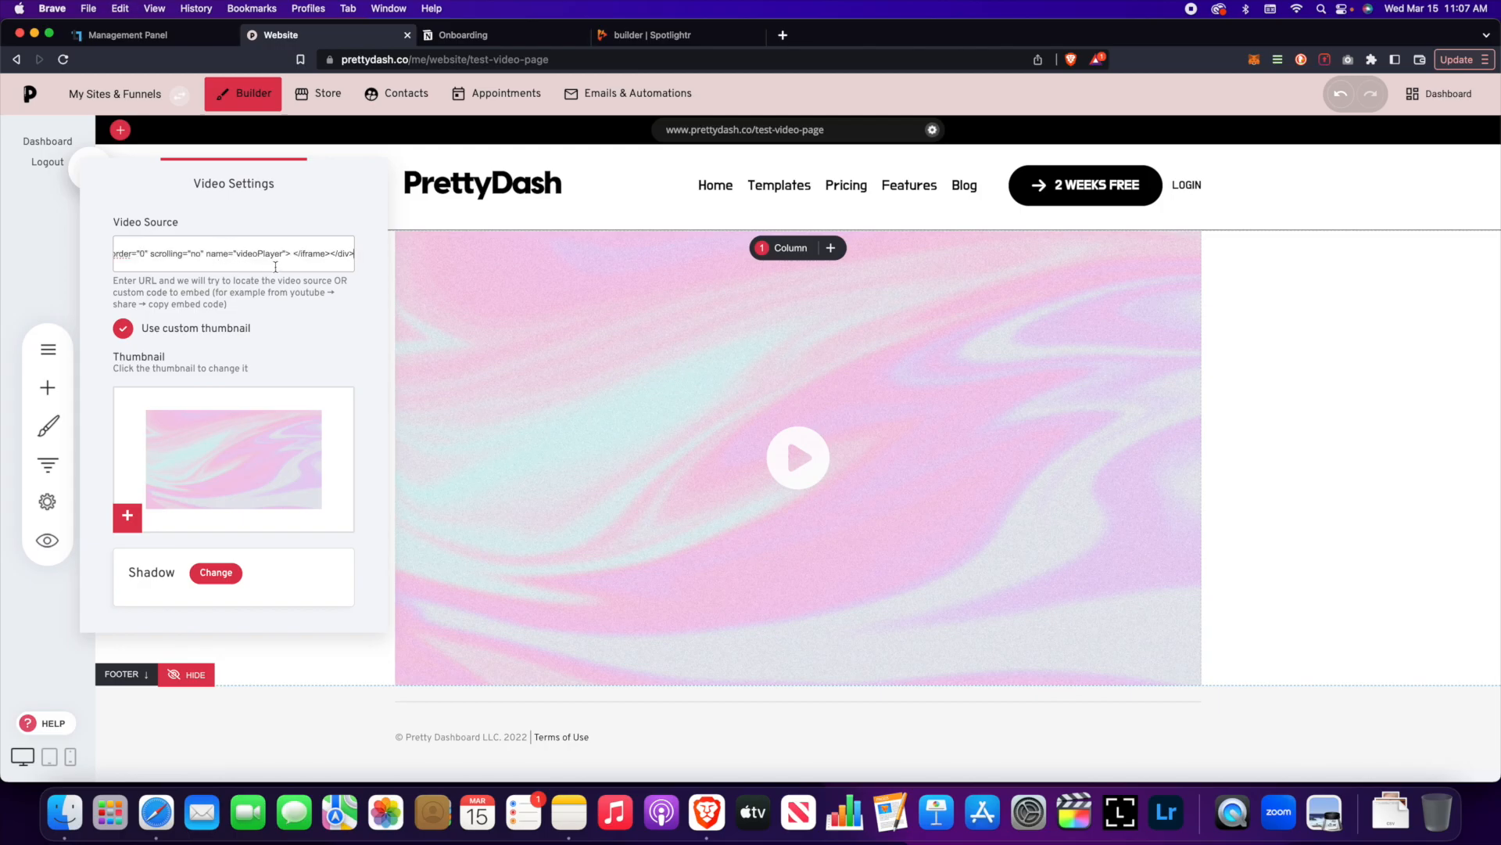
mouse_move(375, 347)
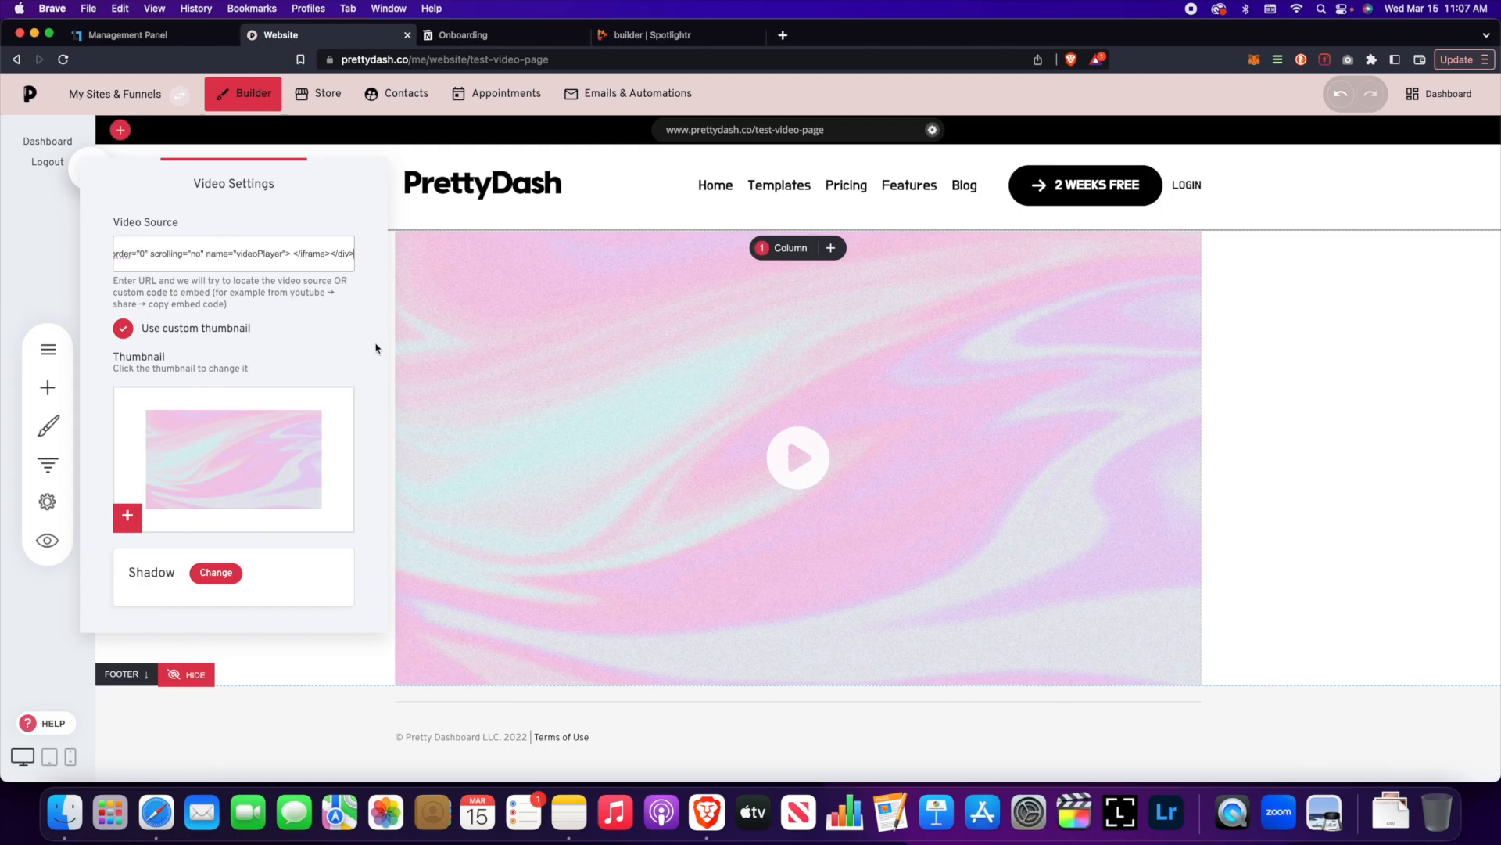
click(122, 327)
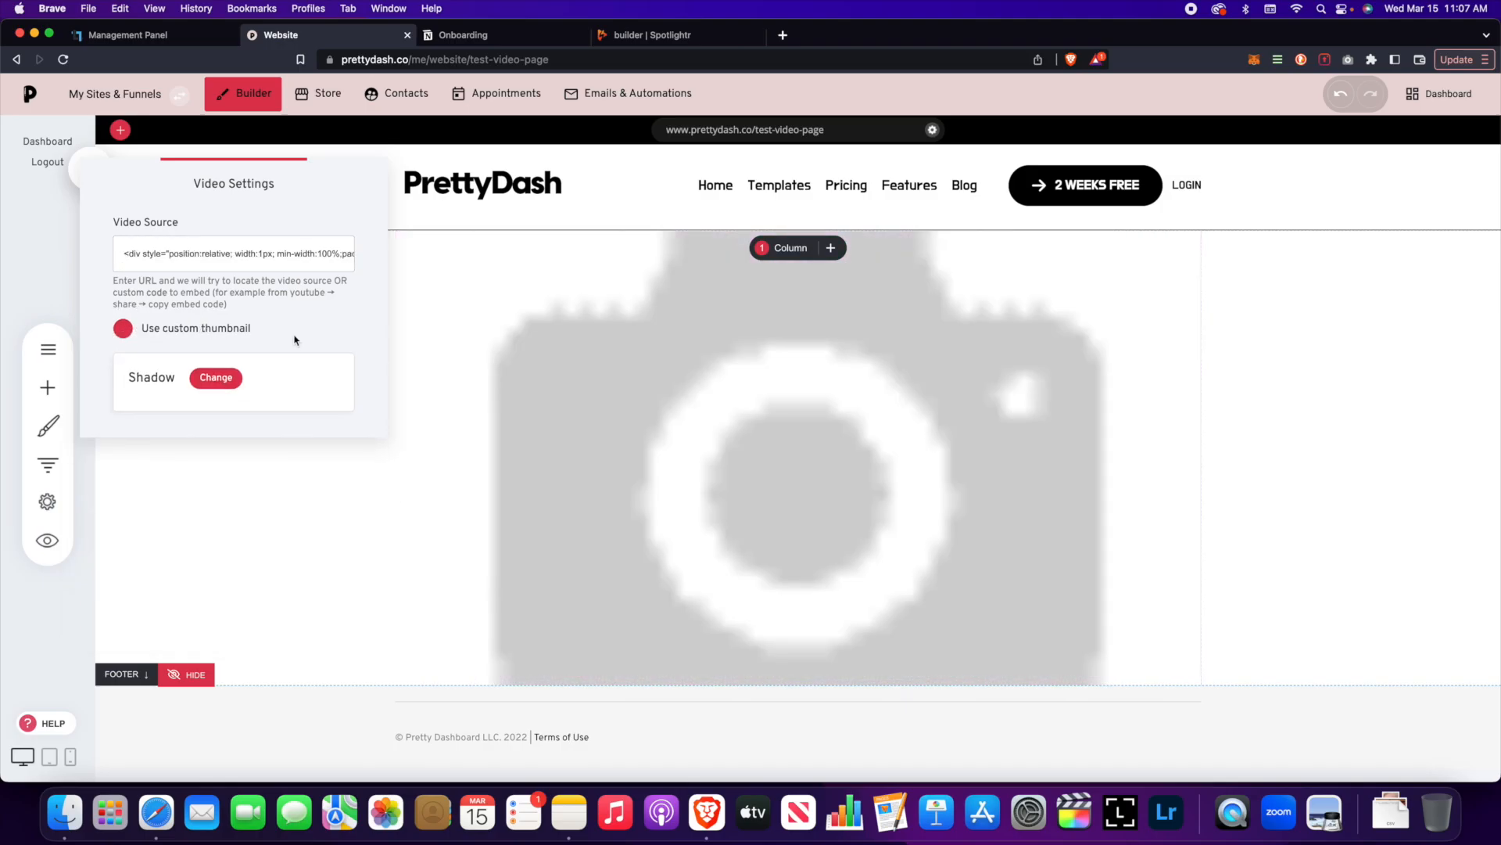
click(122, 327)
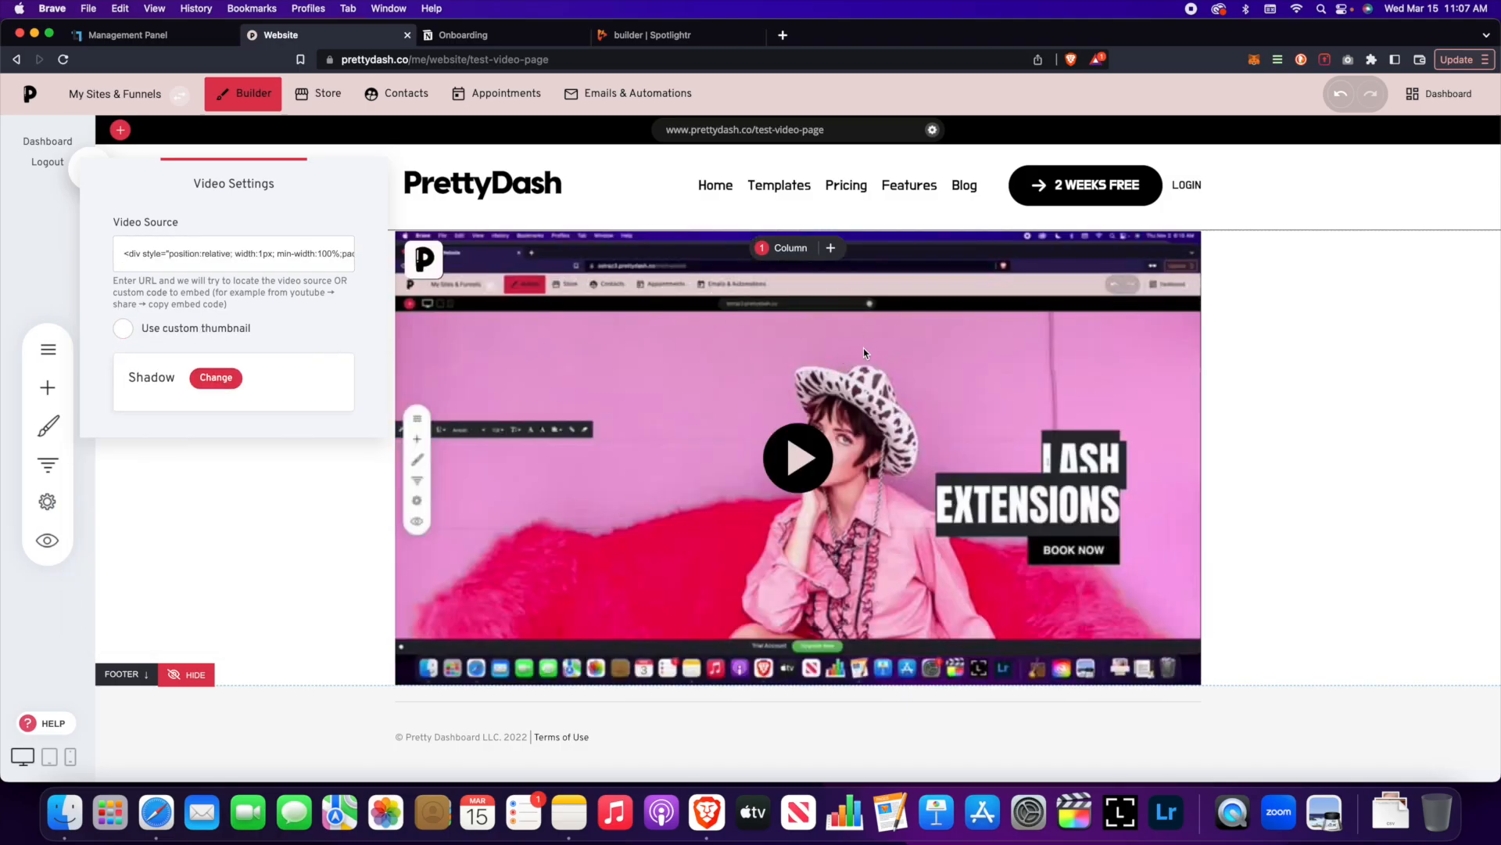
mouse_move(872, 348)
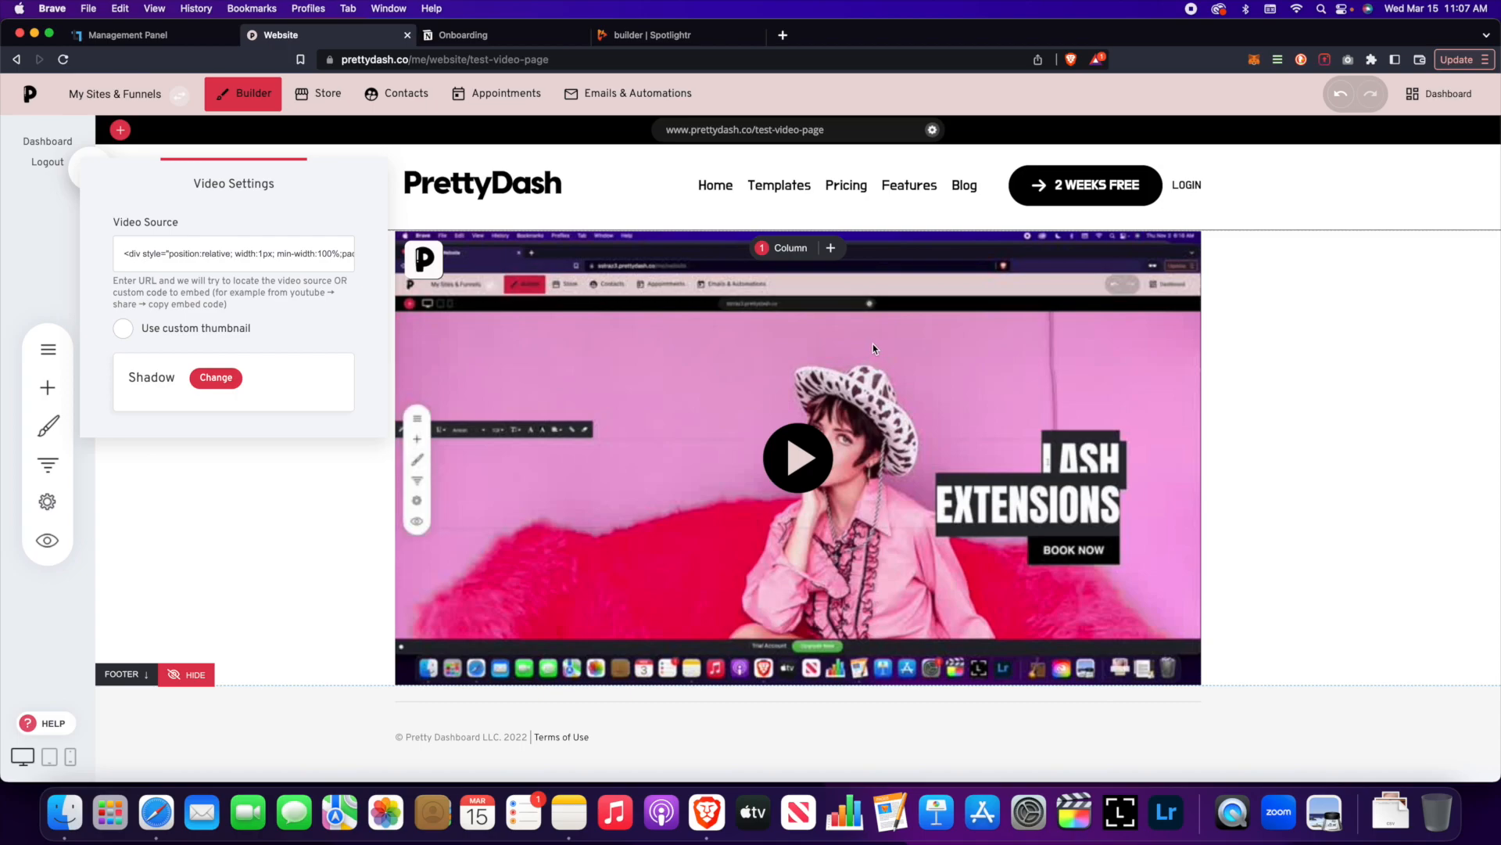
mouse_move(349, 292)
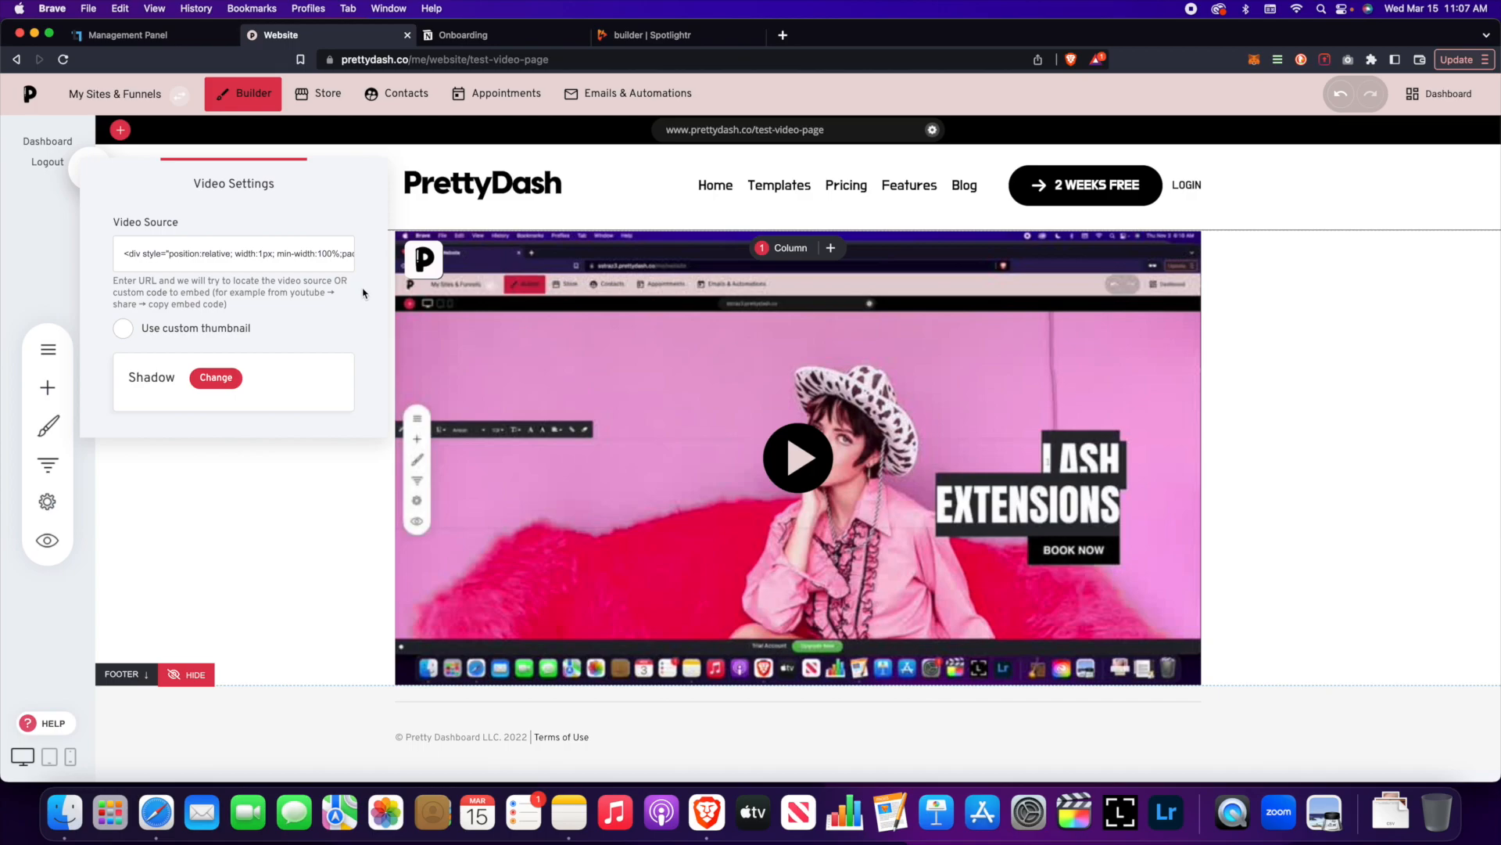
click(233, 253)
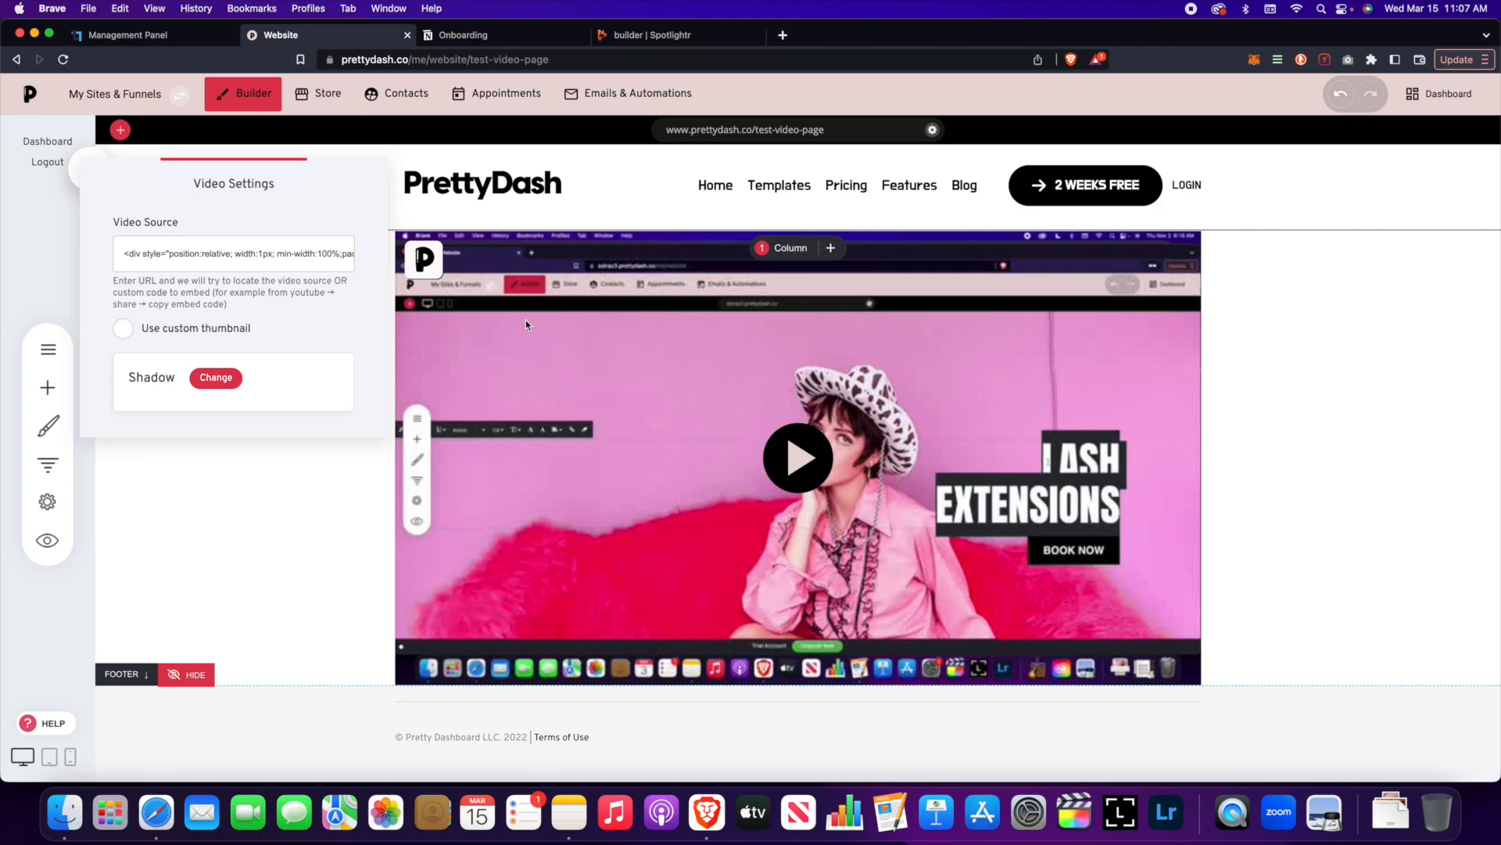
mouse_move(546, 324)
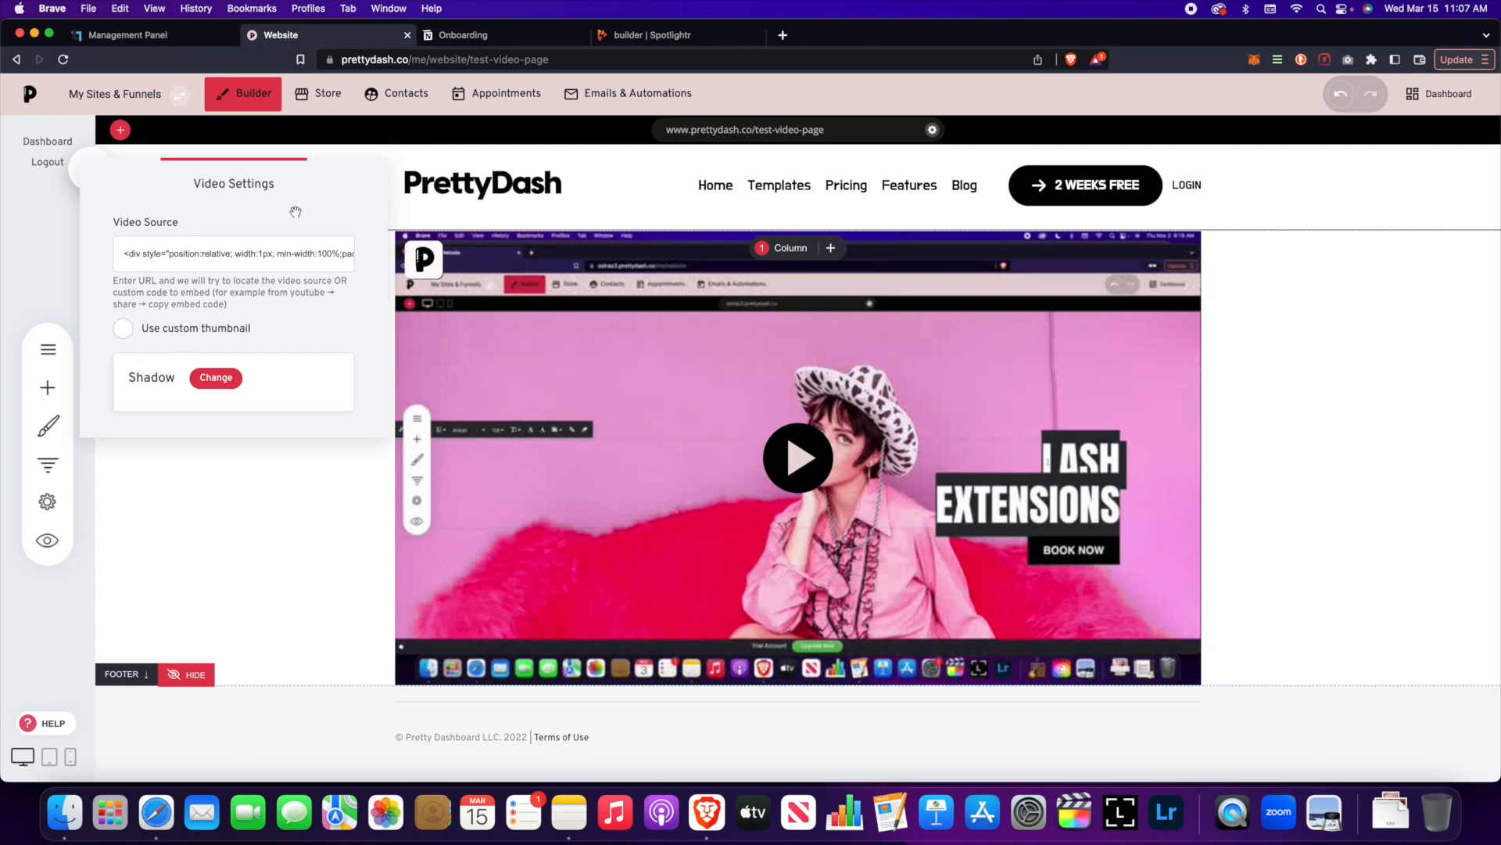
mouse_move(306, 225)
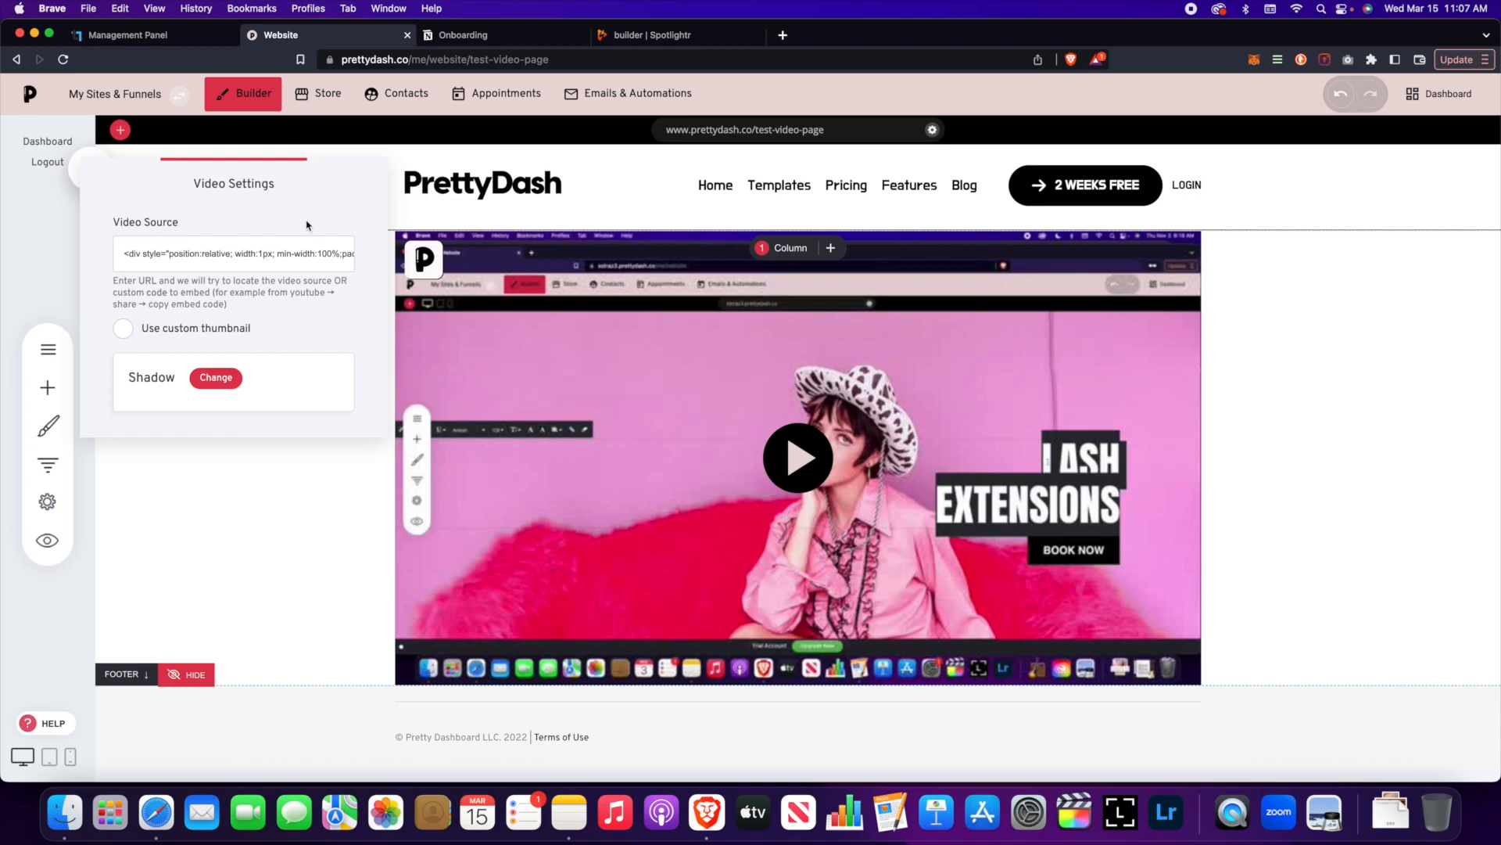
mouse_move(330, 233)
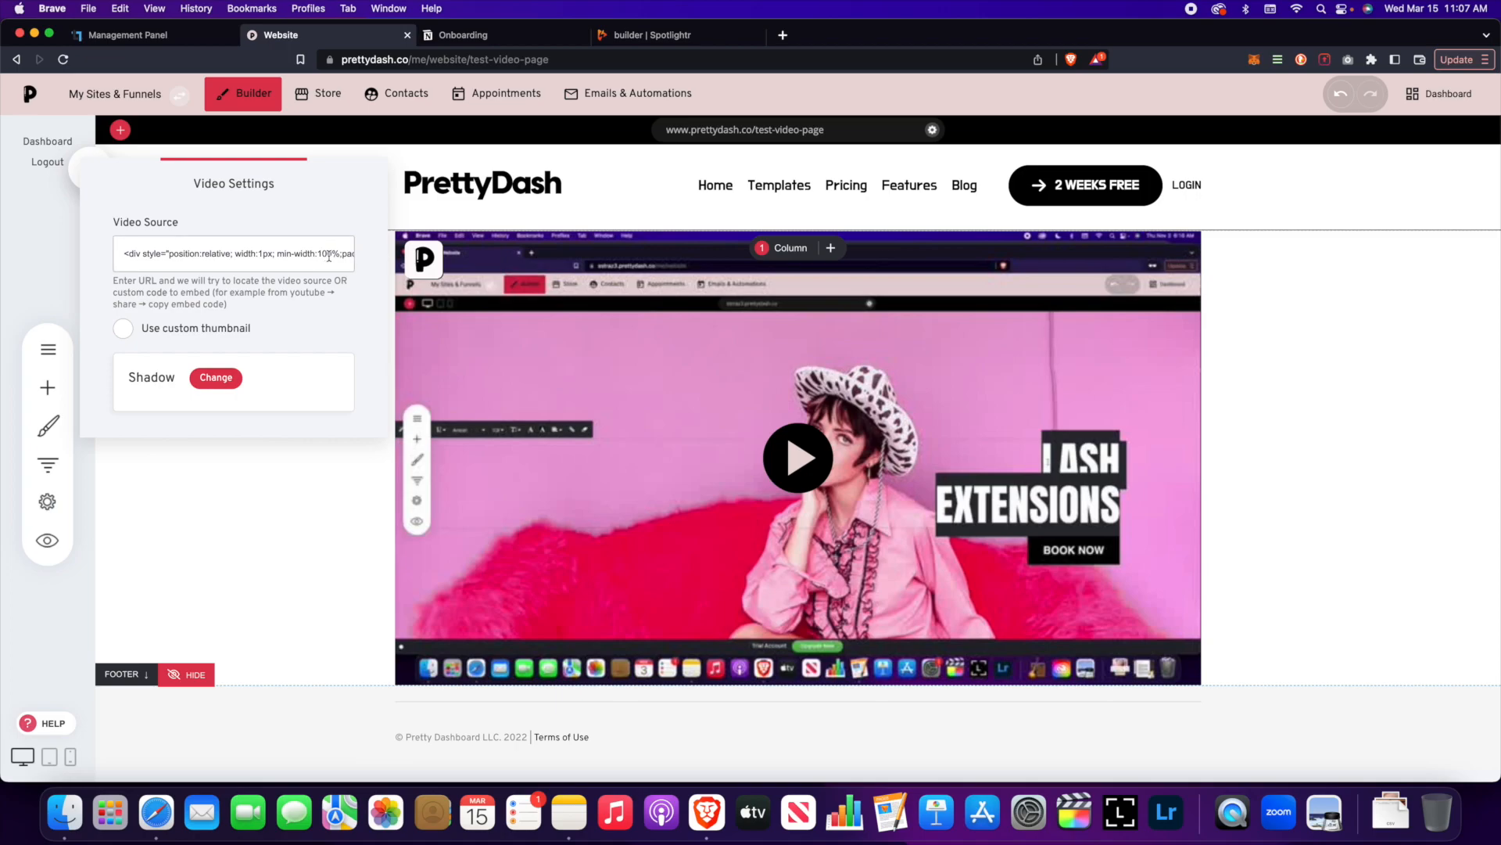
mouse_move(338, 253)
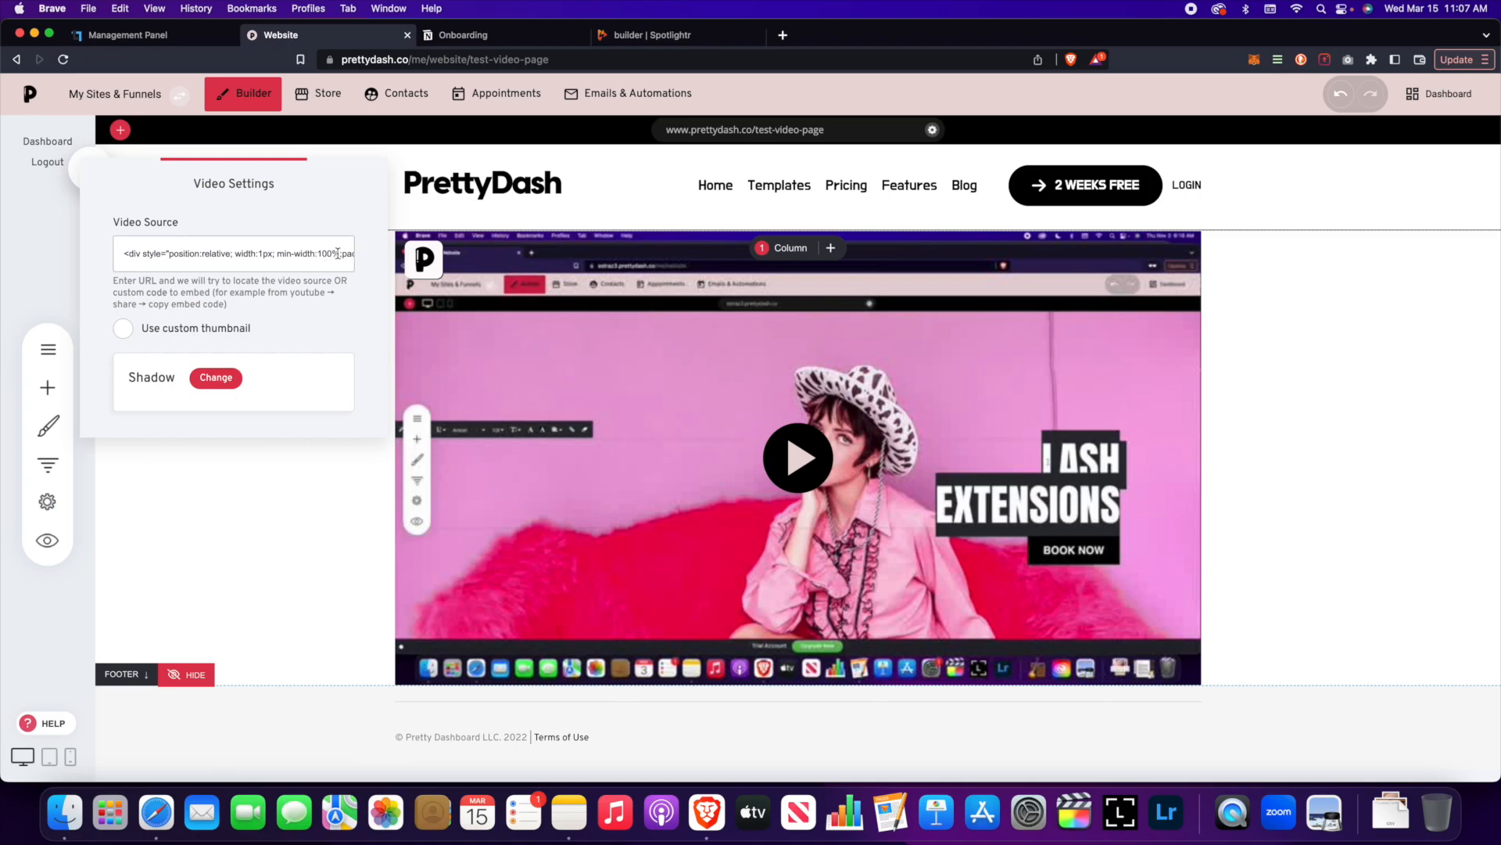